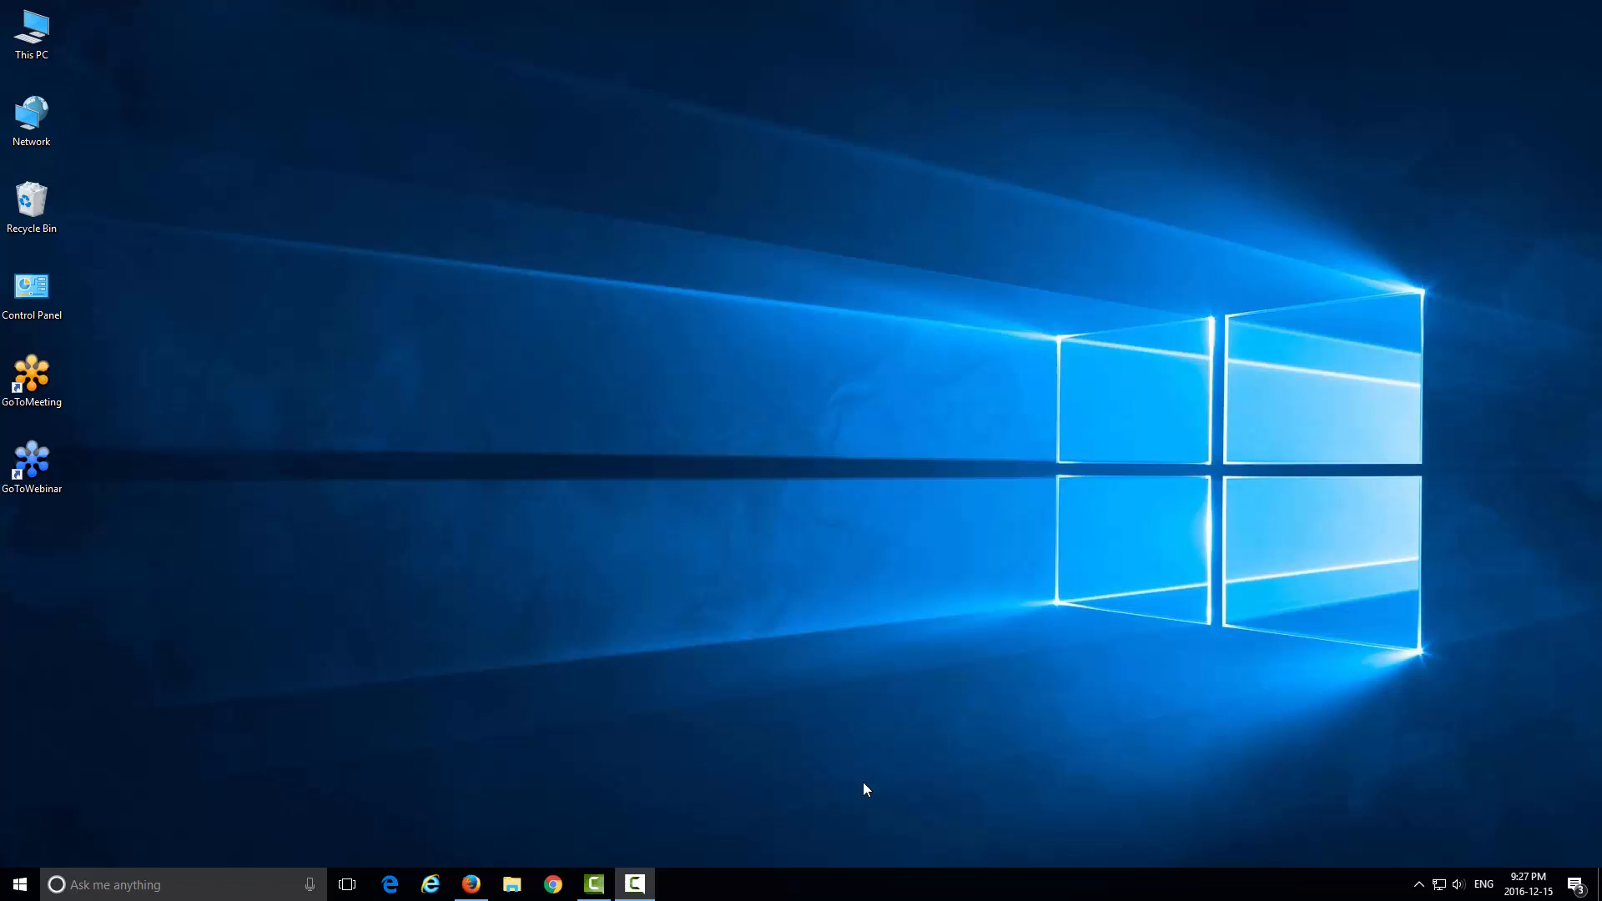
{"action": "mouse_move", "coordinate": [843, 783]}
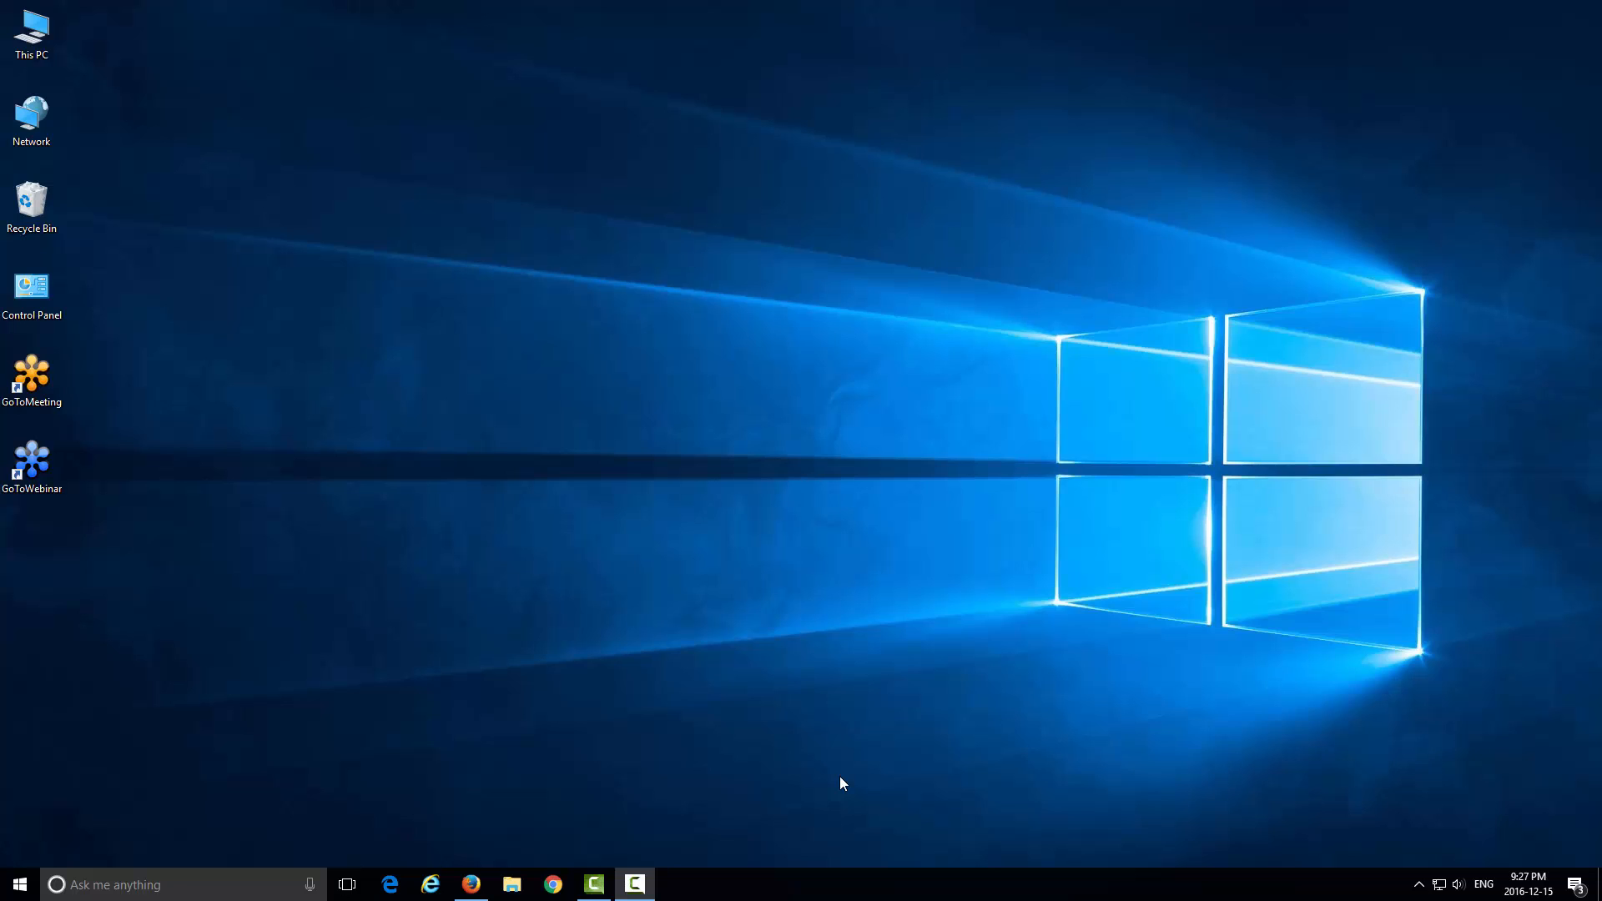
{"action": "mouse_move", "coordinate": [745, 621]}
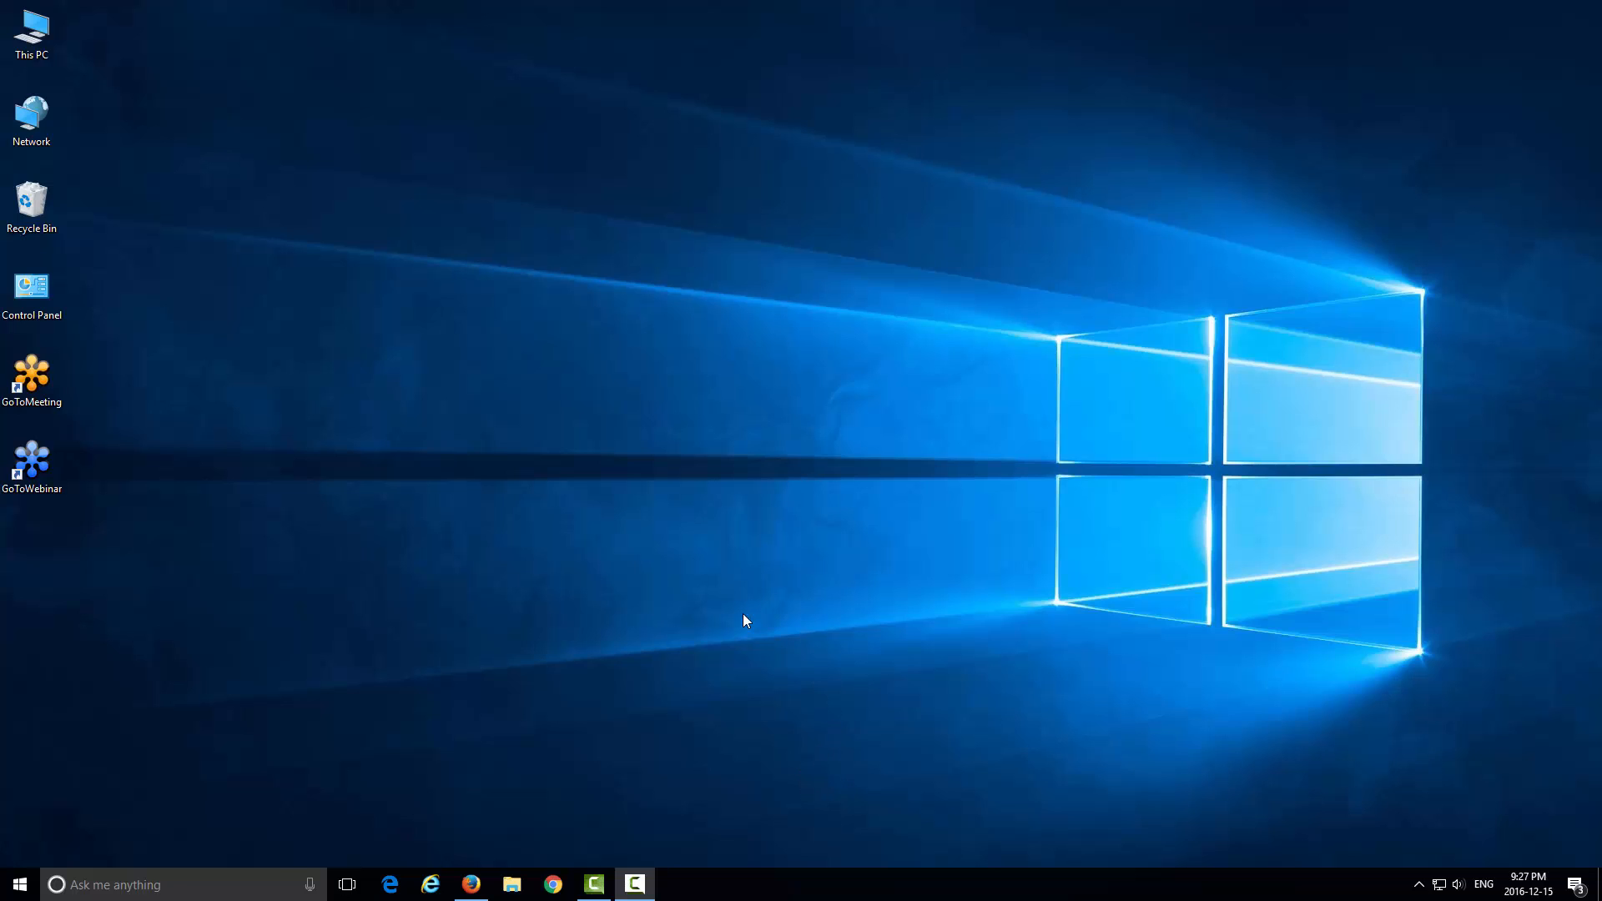
{"action": "mouse_move", "coordinate": [170, 484]}
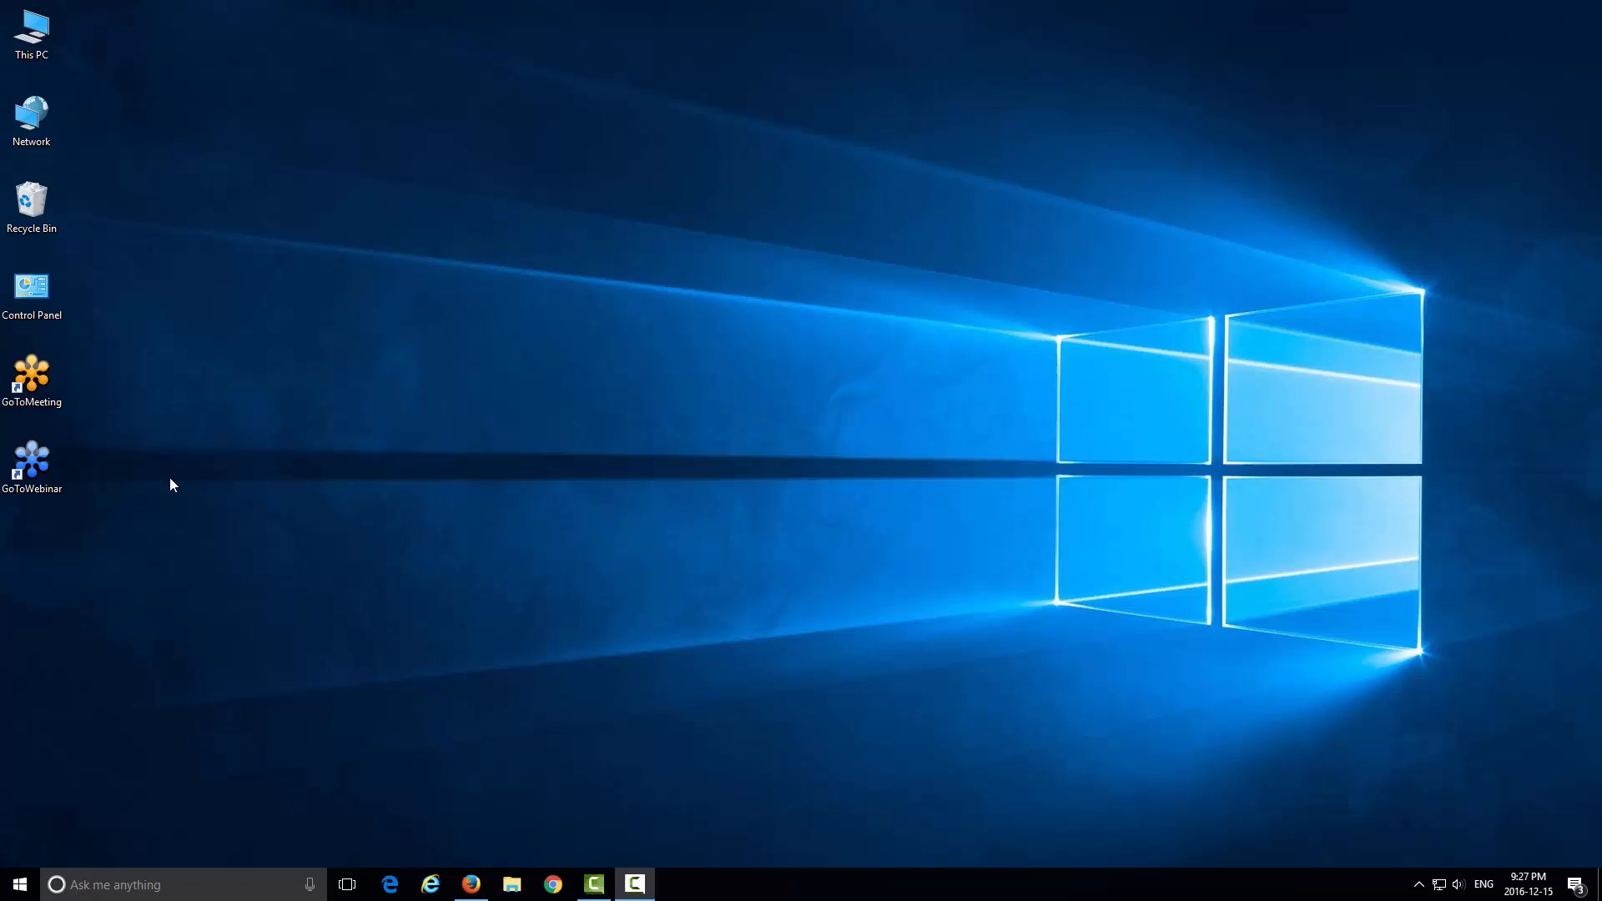
Bring up the Start button's quick link menu and launch Control Panel in small-icons view
{"action": "left_click", "coordinate": [32, 377]}
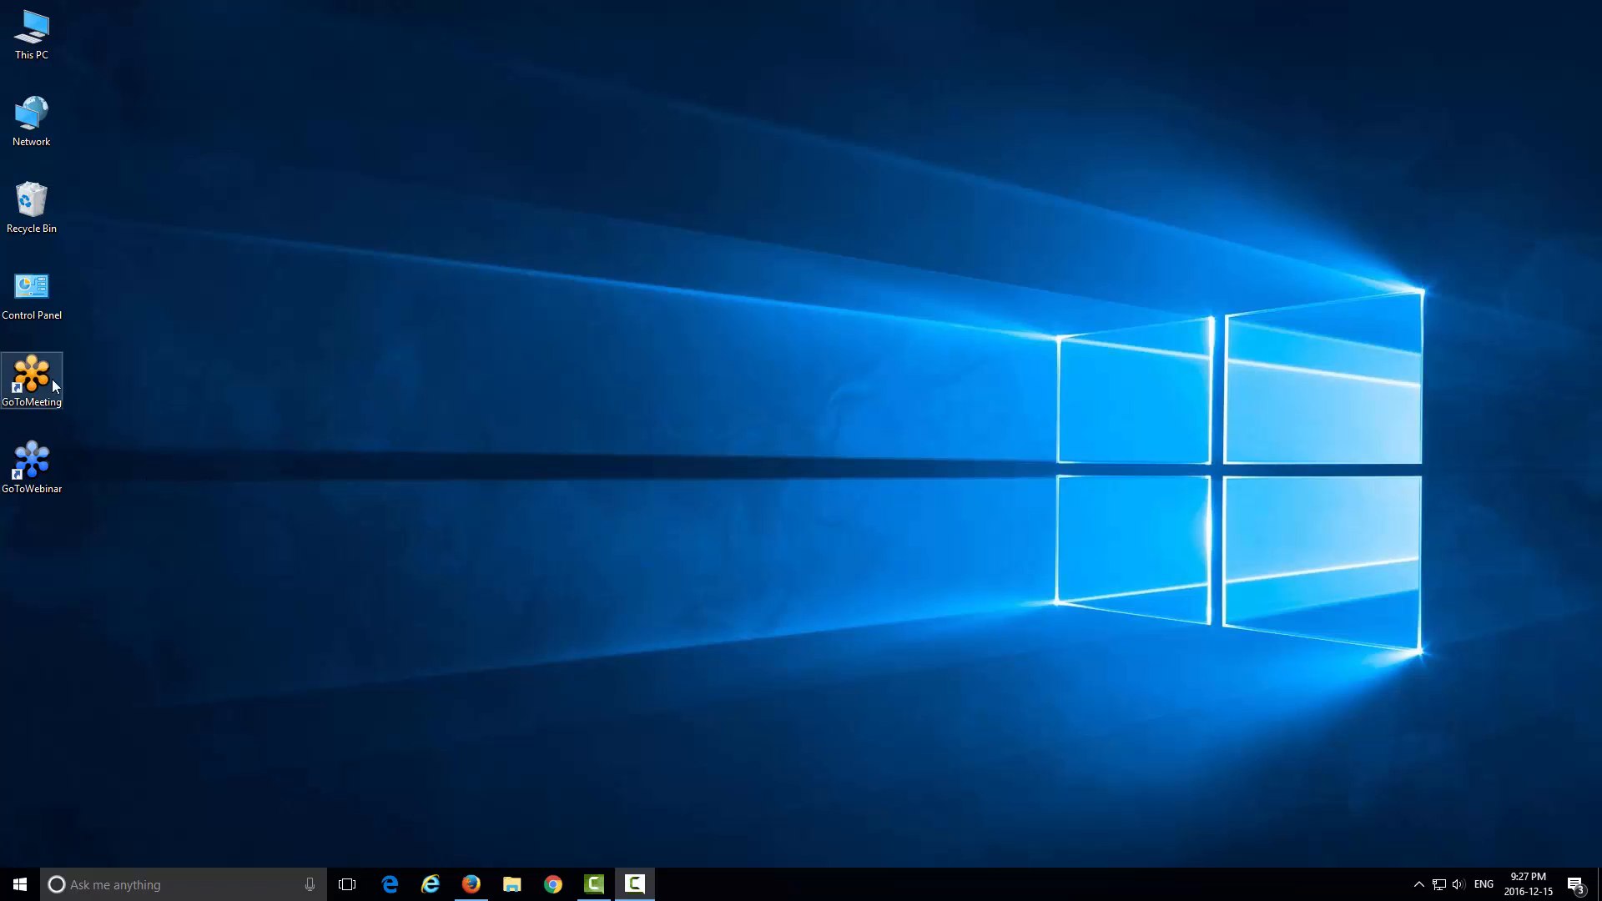
{"action": "mouse_move", "coordinate": [52, 390]}
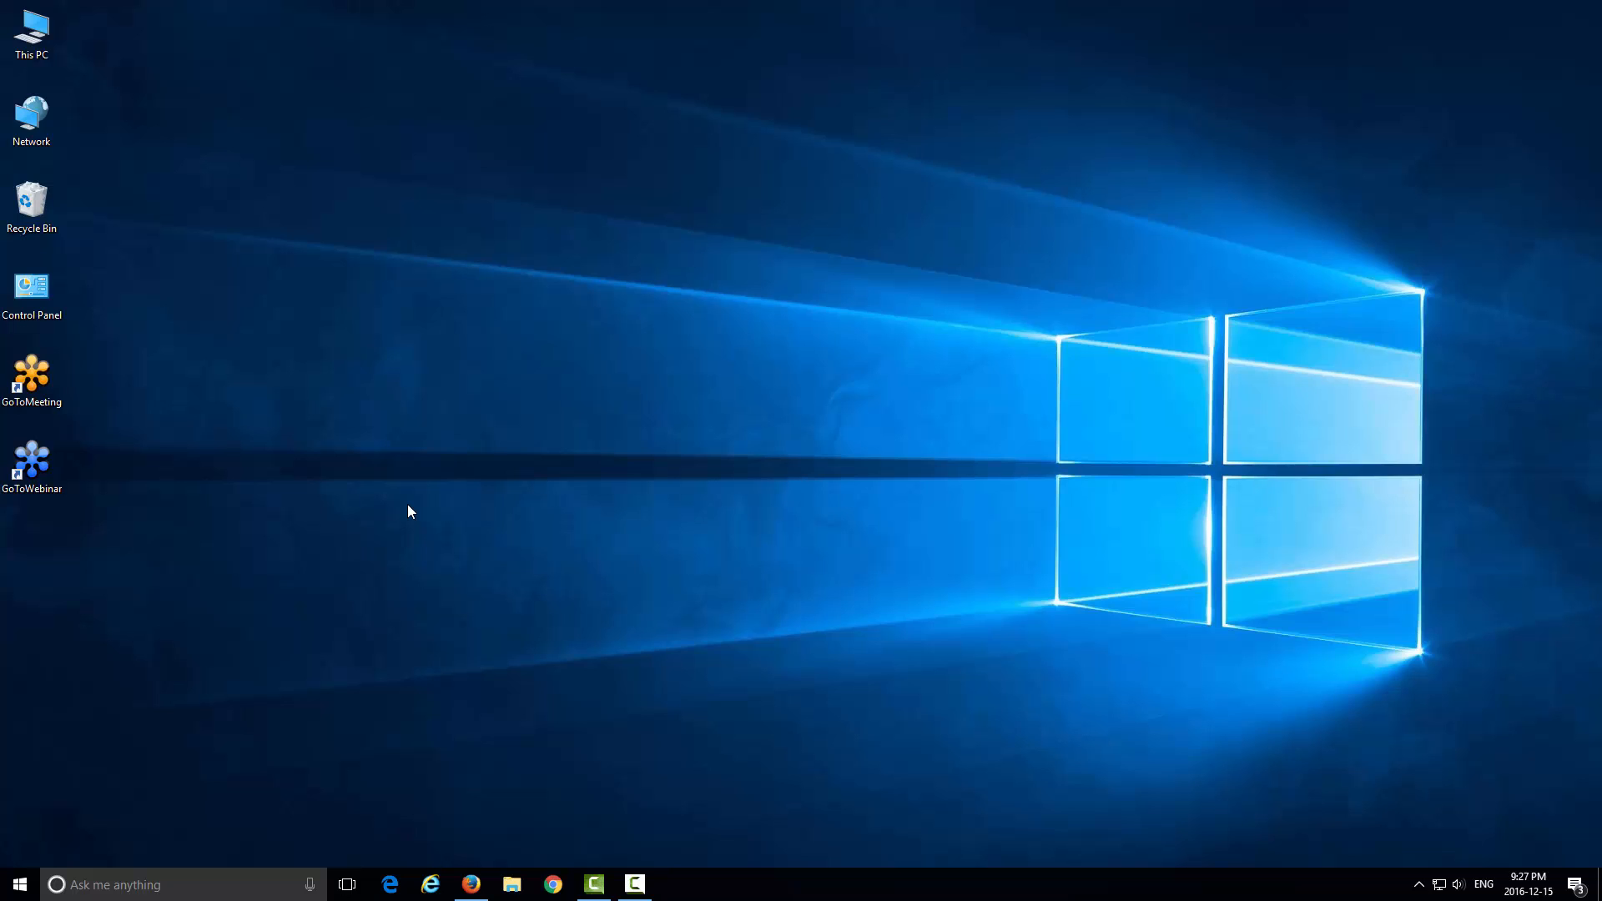
{"action": "mouse_move", "coordinate": [343, 498]}
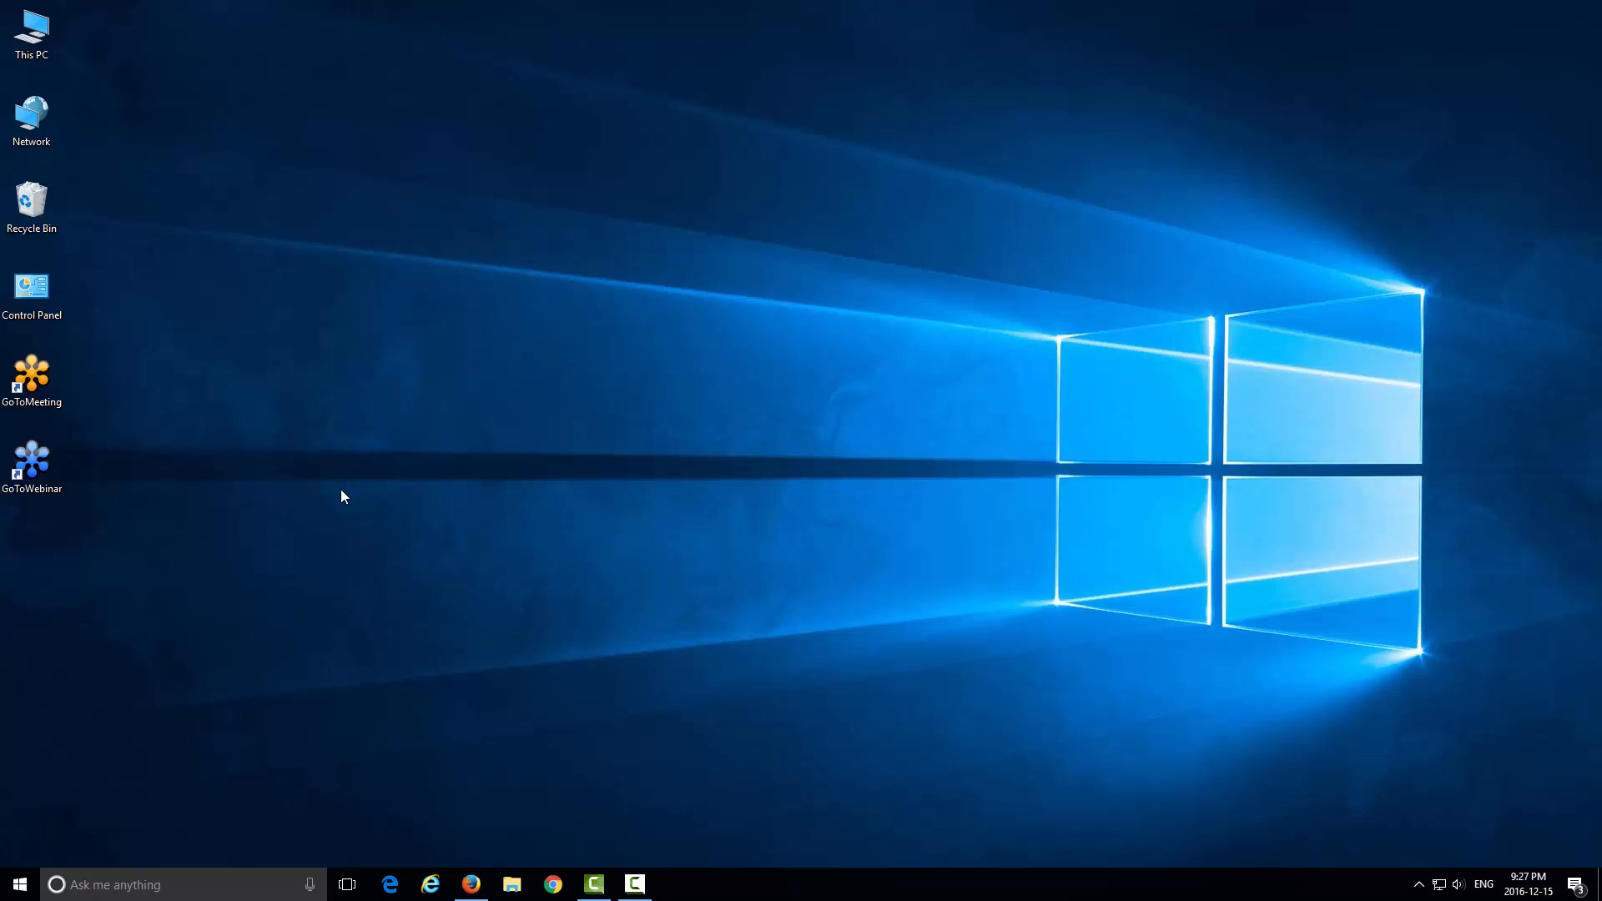
{"action": "mouse_move", "coordinate": [43, 802]}
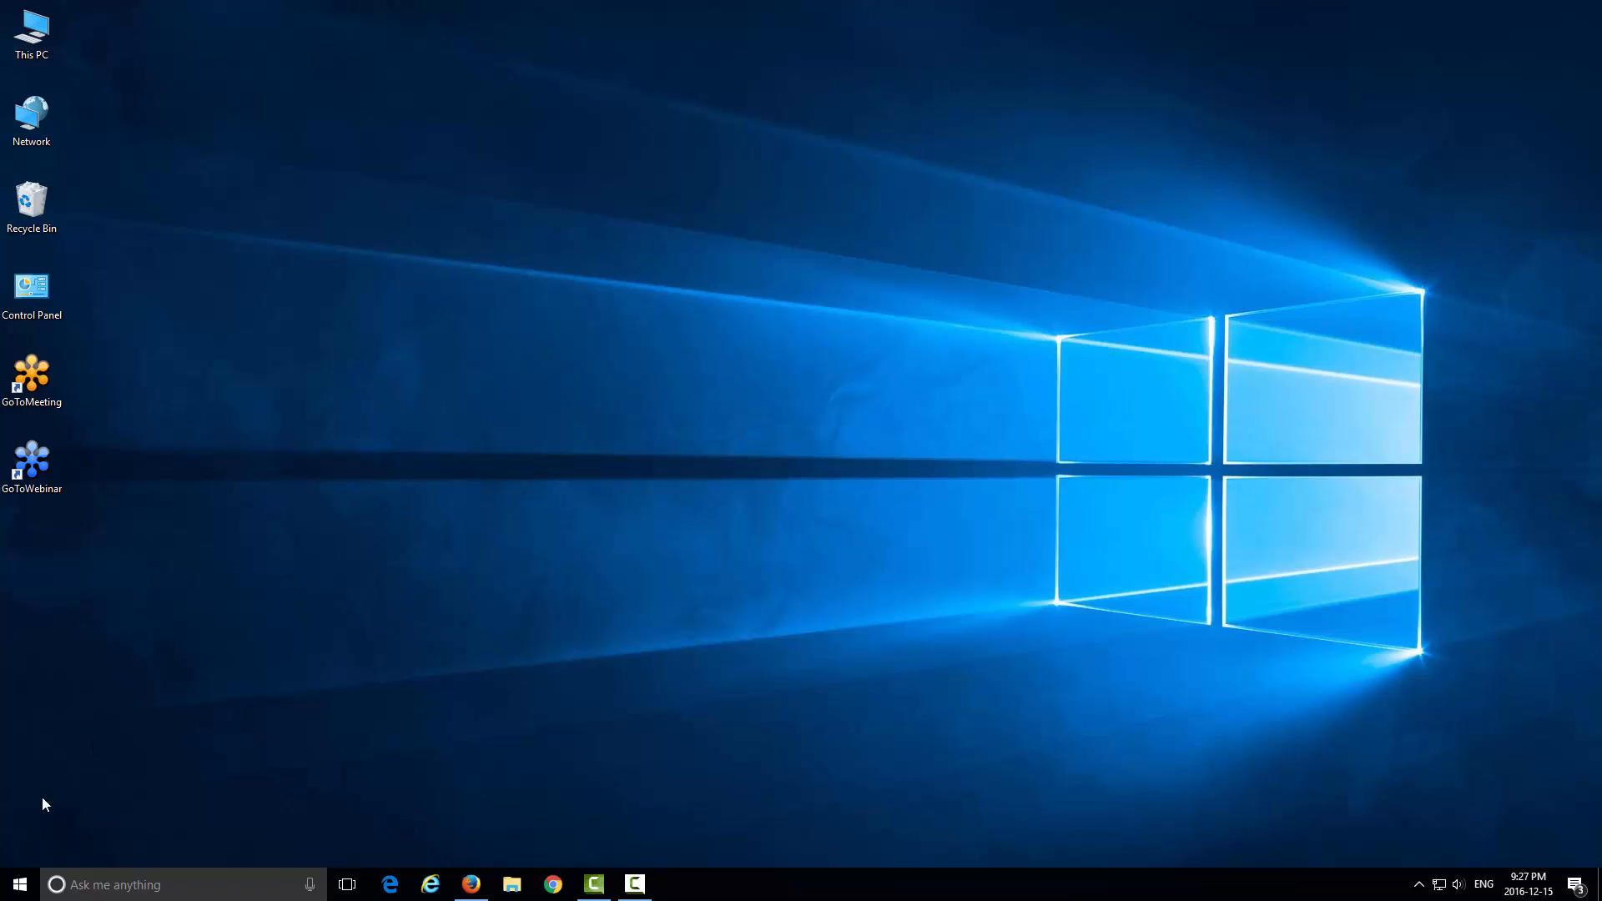
{"action": "mouse_move", "coordinate": [44, 819]}
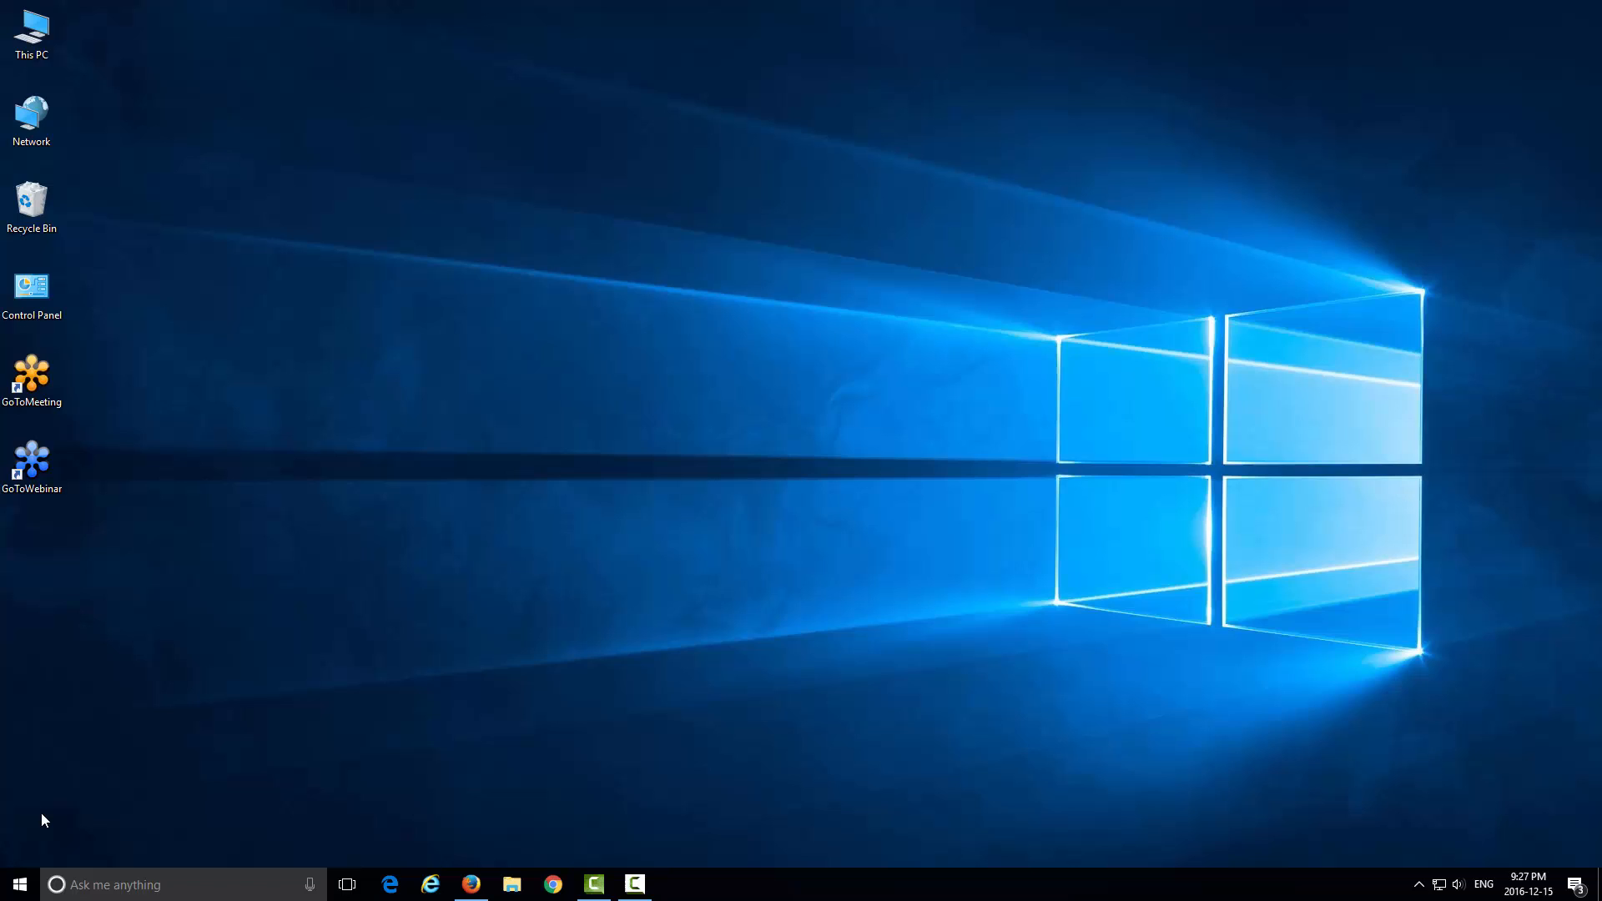
{"action": "mouse_move", "coordinate": [80, 809]}
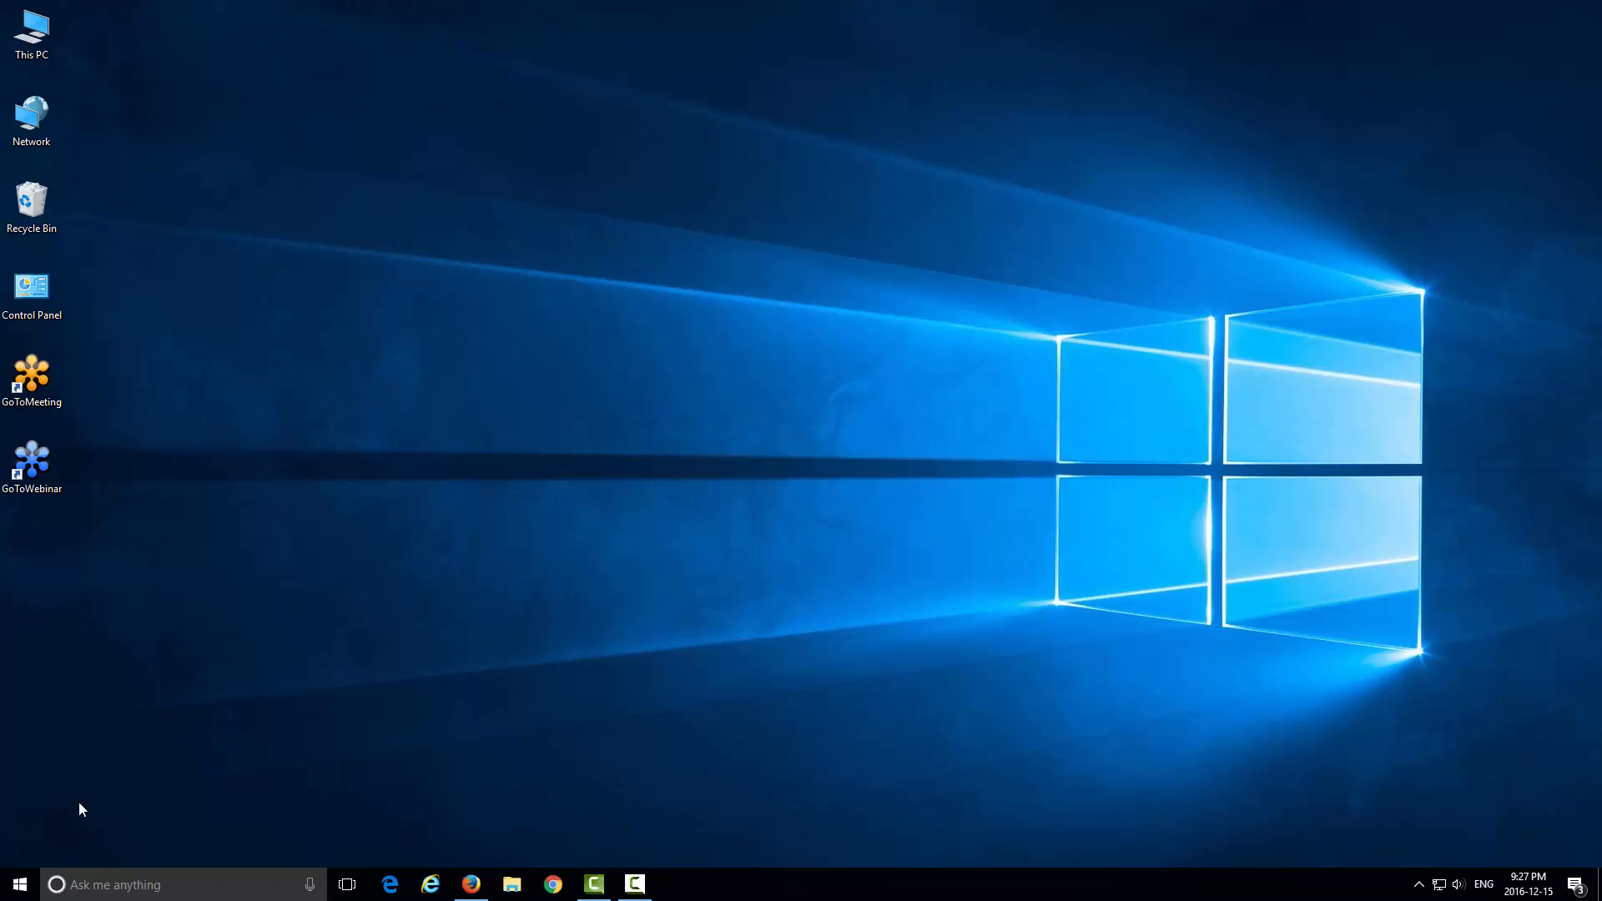
{"action": "mouse_move", "coordinate": [31, 292]}
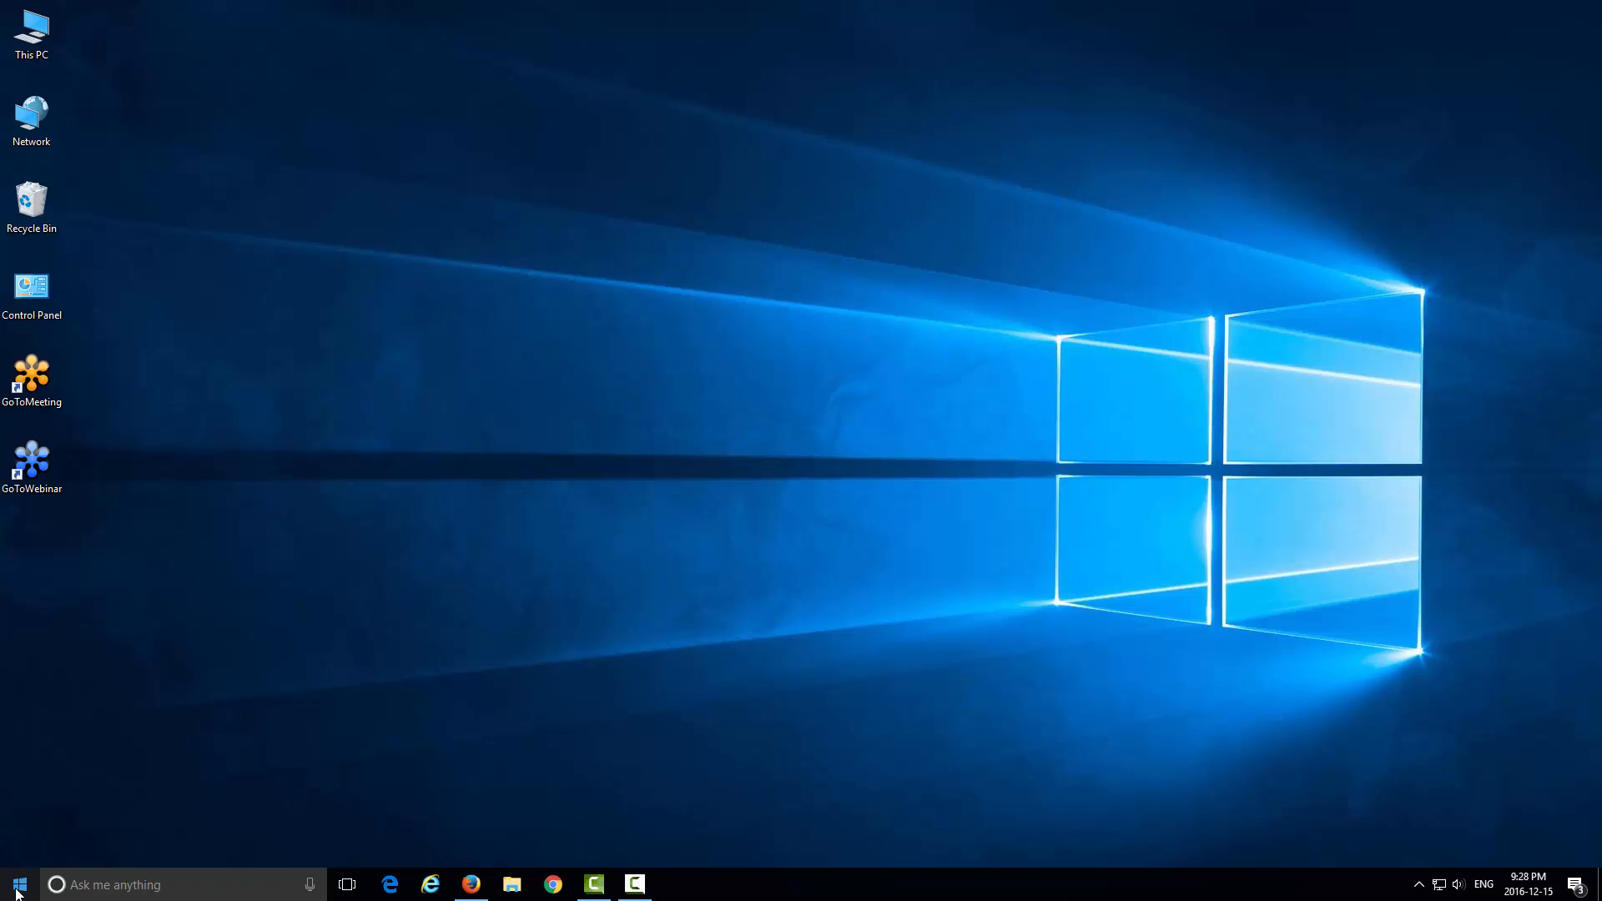
{"action": "right_click", "coordinate": [16, 884]}
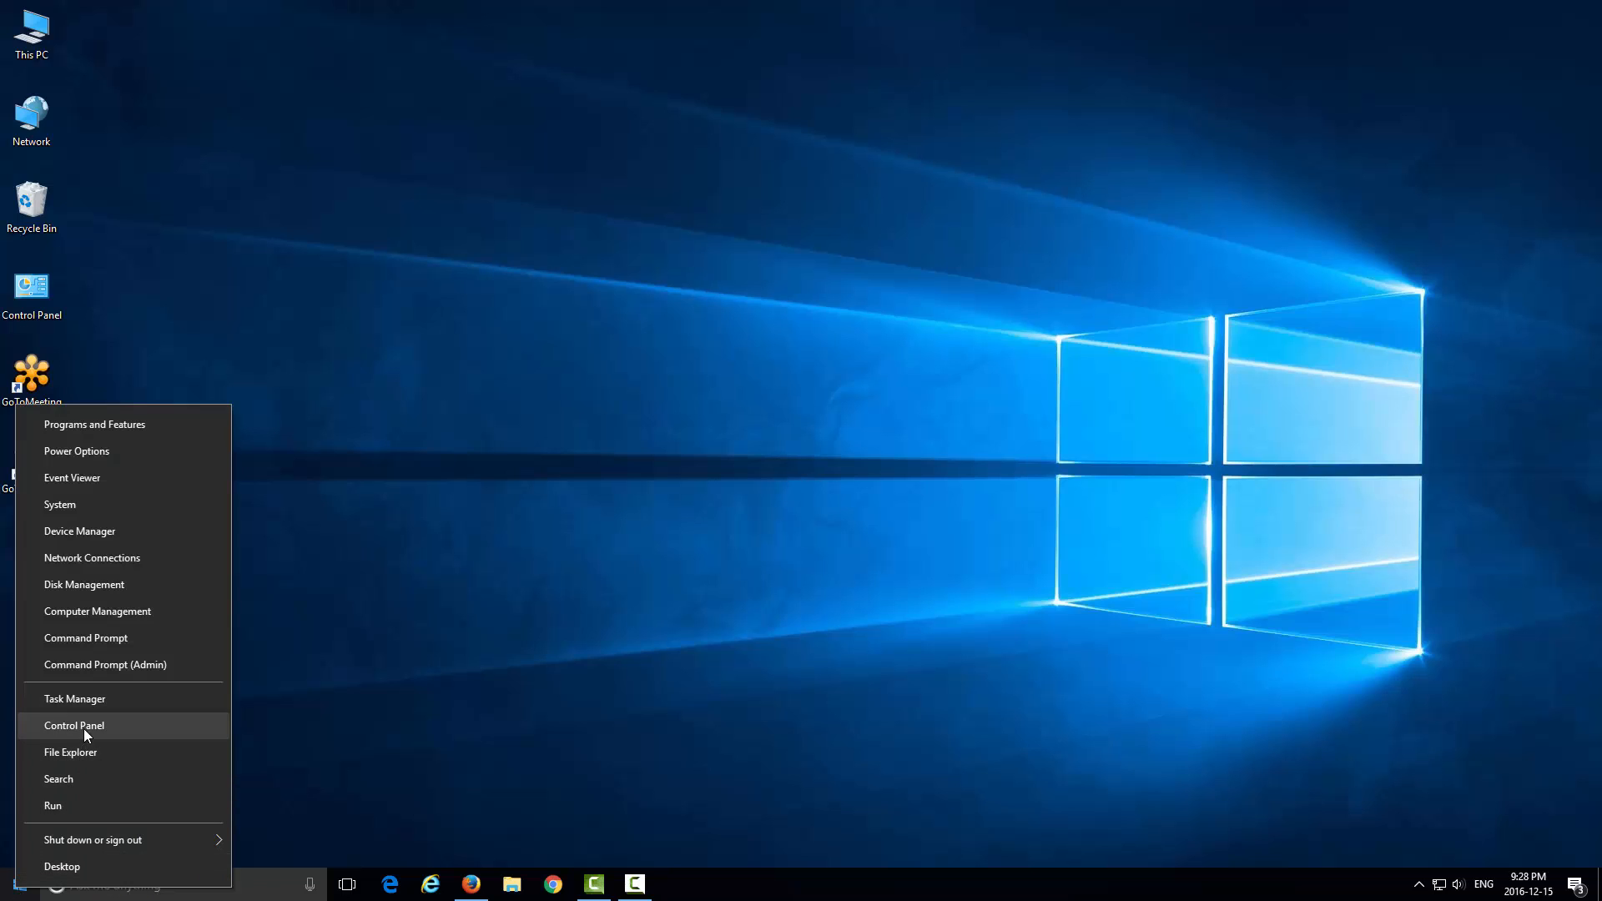
{"action": "left_click", "coordinate": [73, 725]}
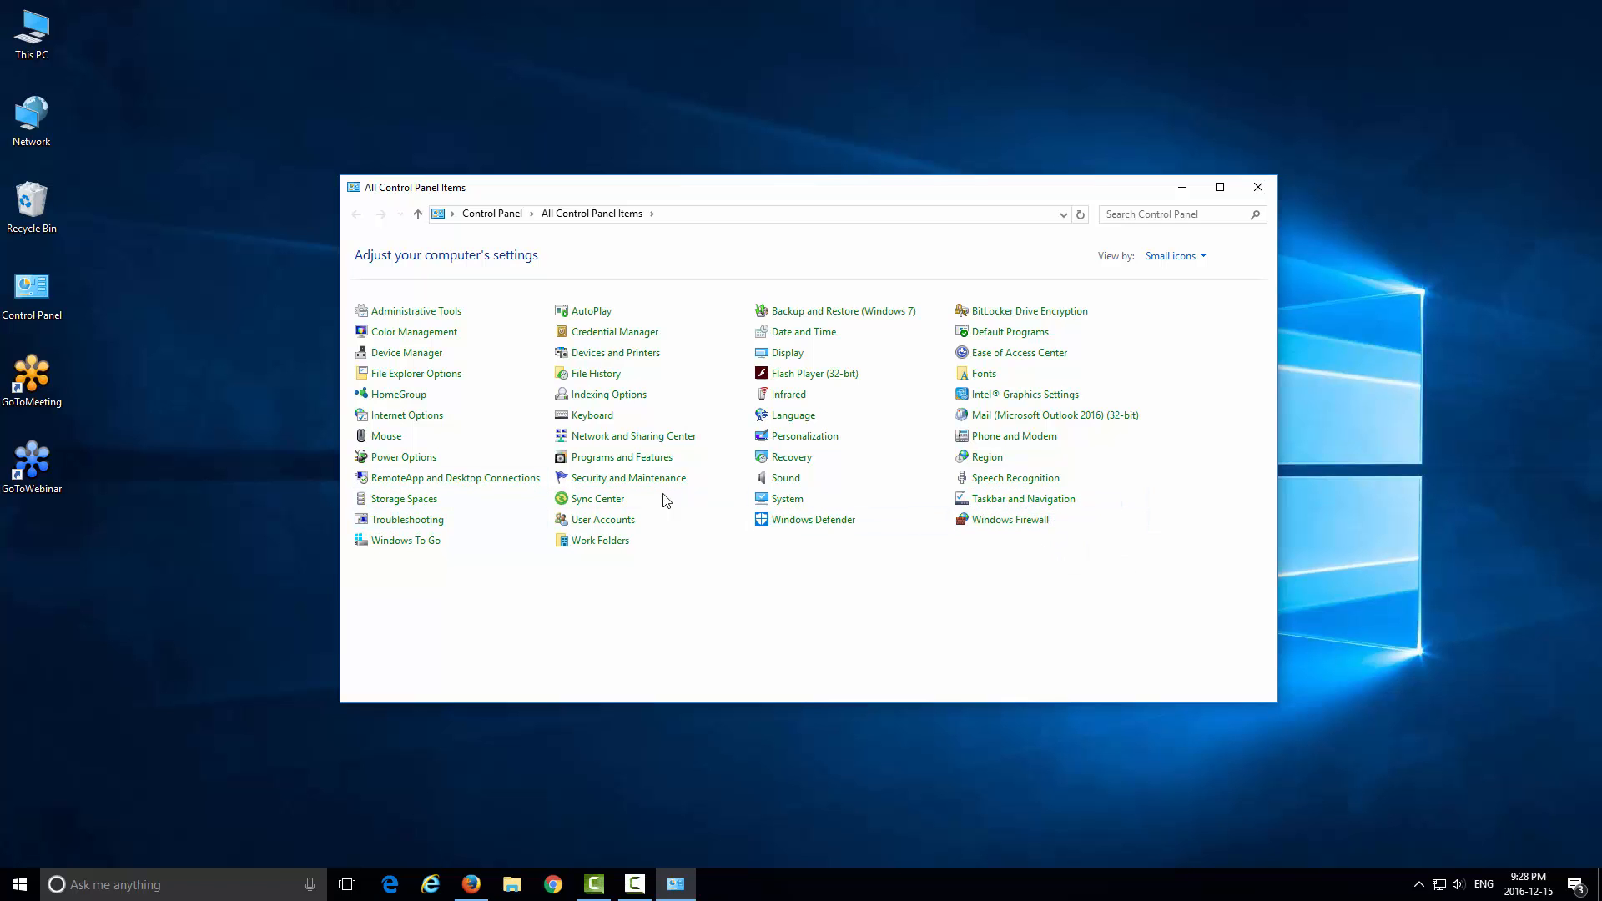
{"action": "mouse_move", "coordinate": [586, 464]}
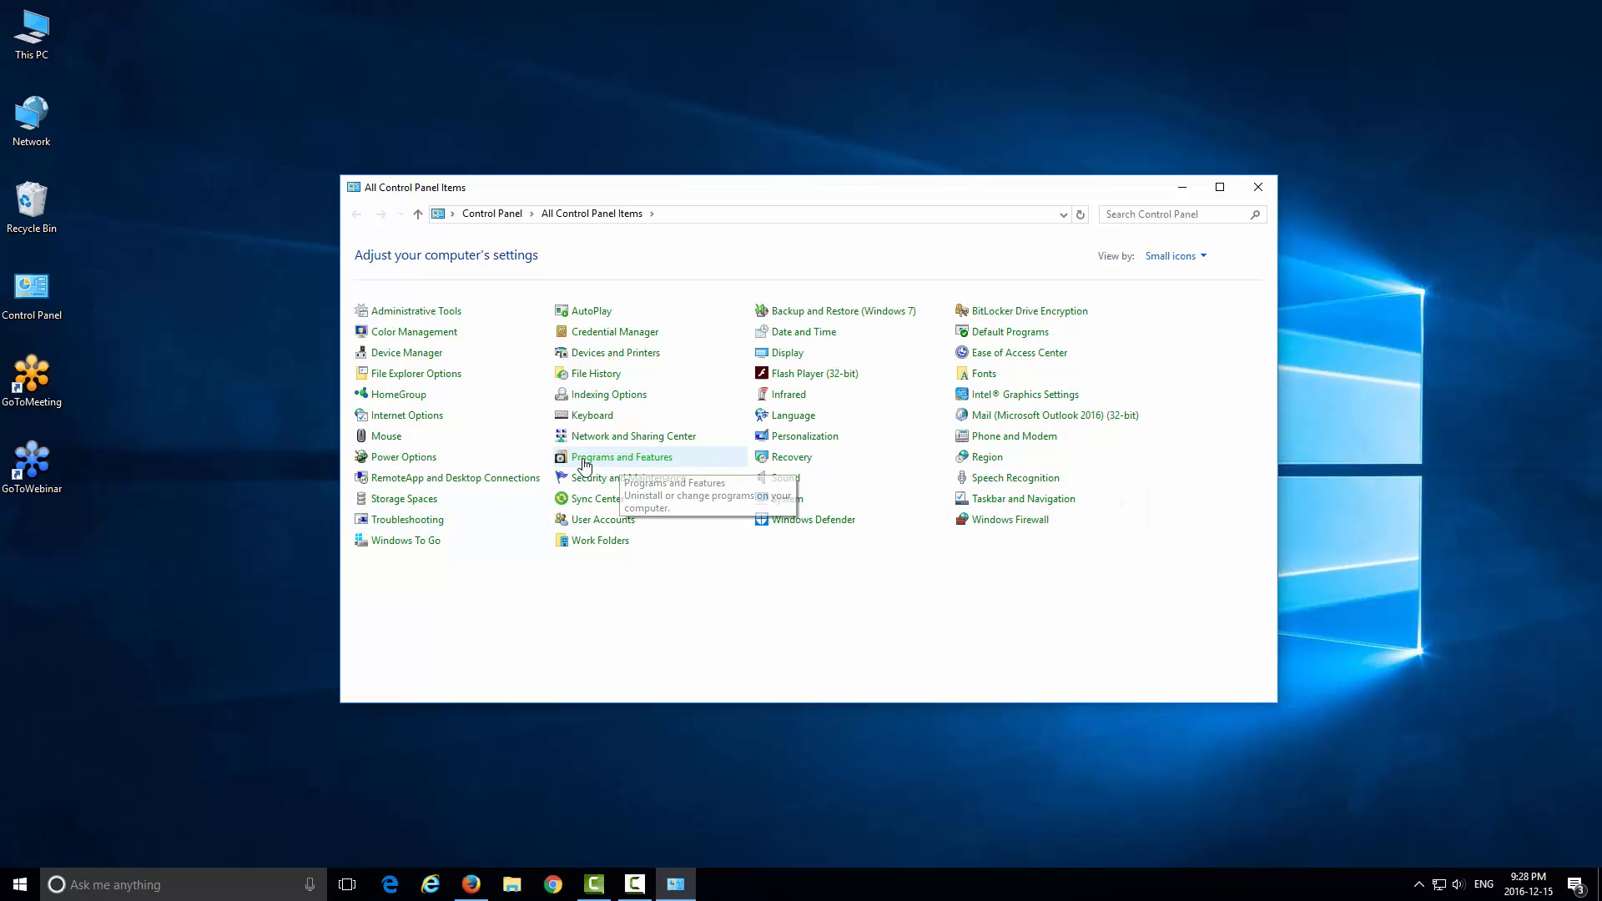
Browse Programs and Features, selecting Citrix Online Launcher and Microsoft OneDrive, then close it
{"action": "left_click", "coordinate": [621, 456]}
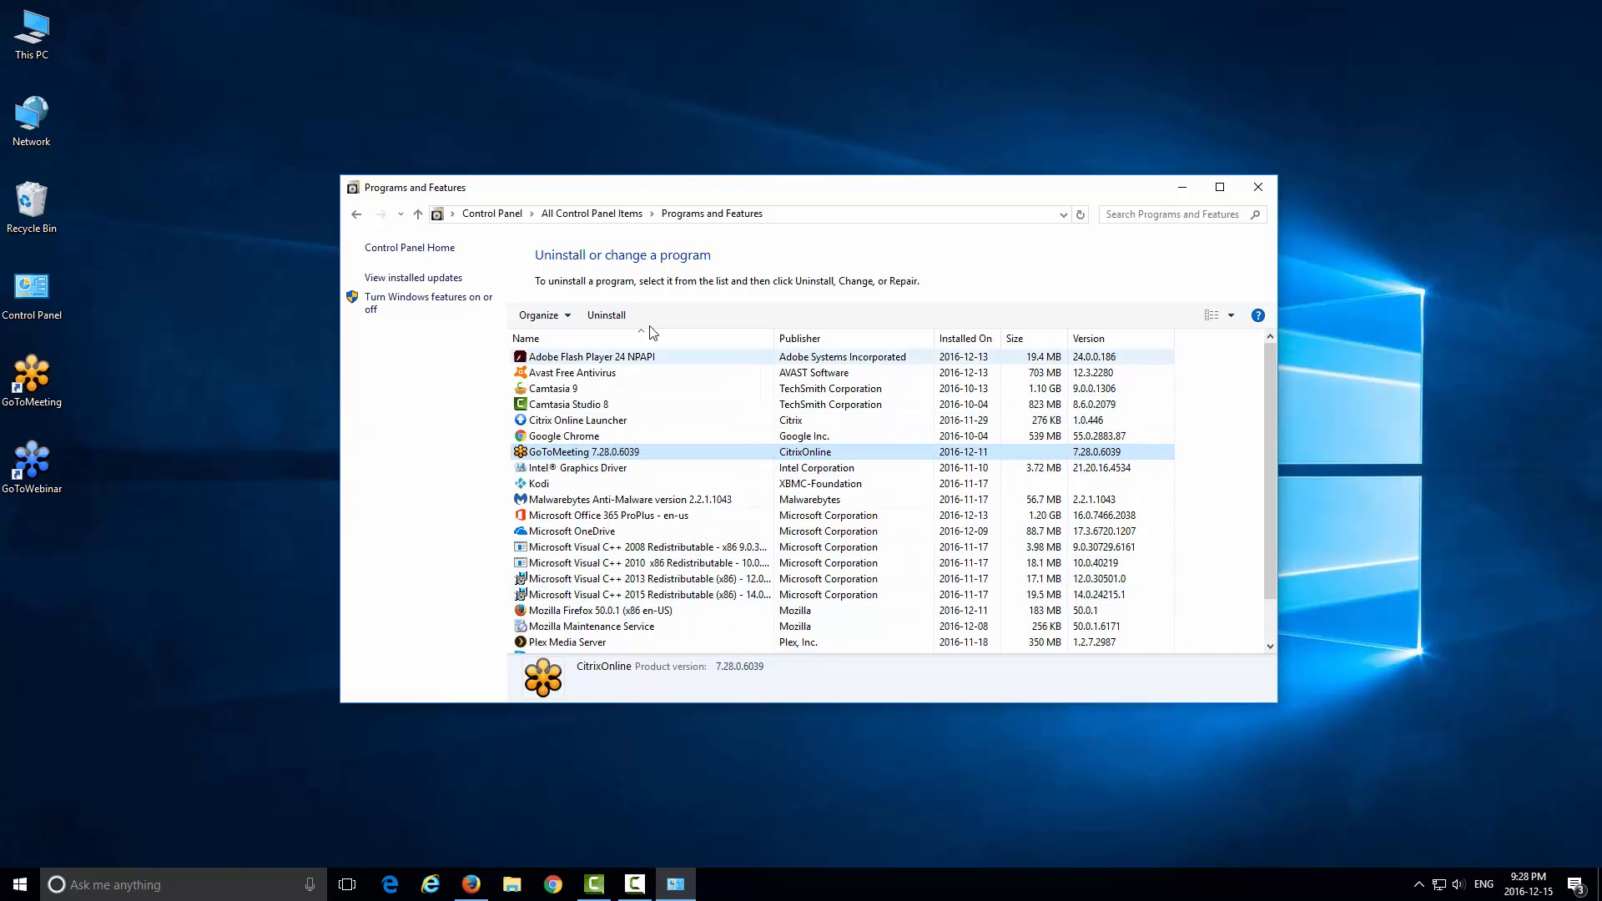
{"action": "mouse_move", "coordinate": [618, 322]}
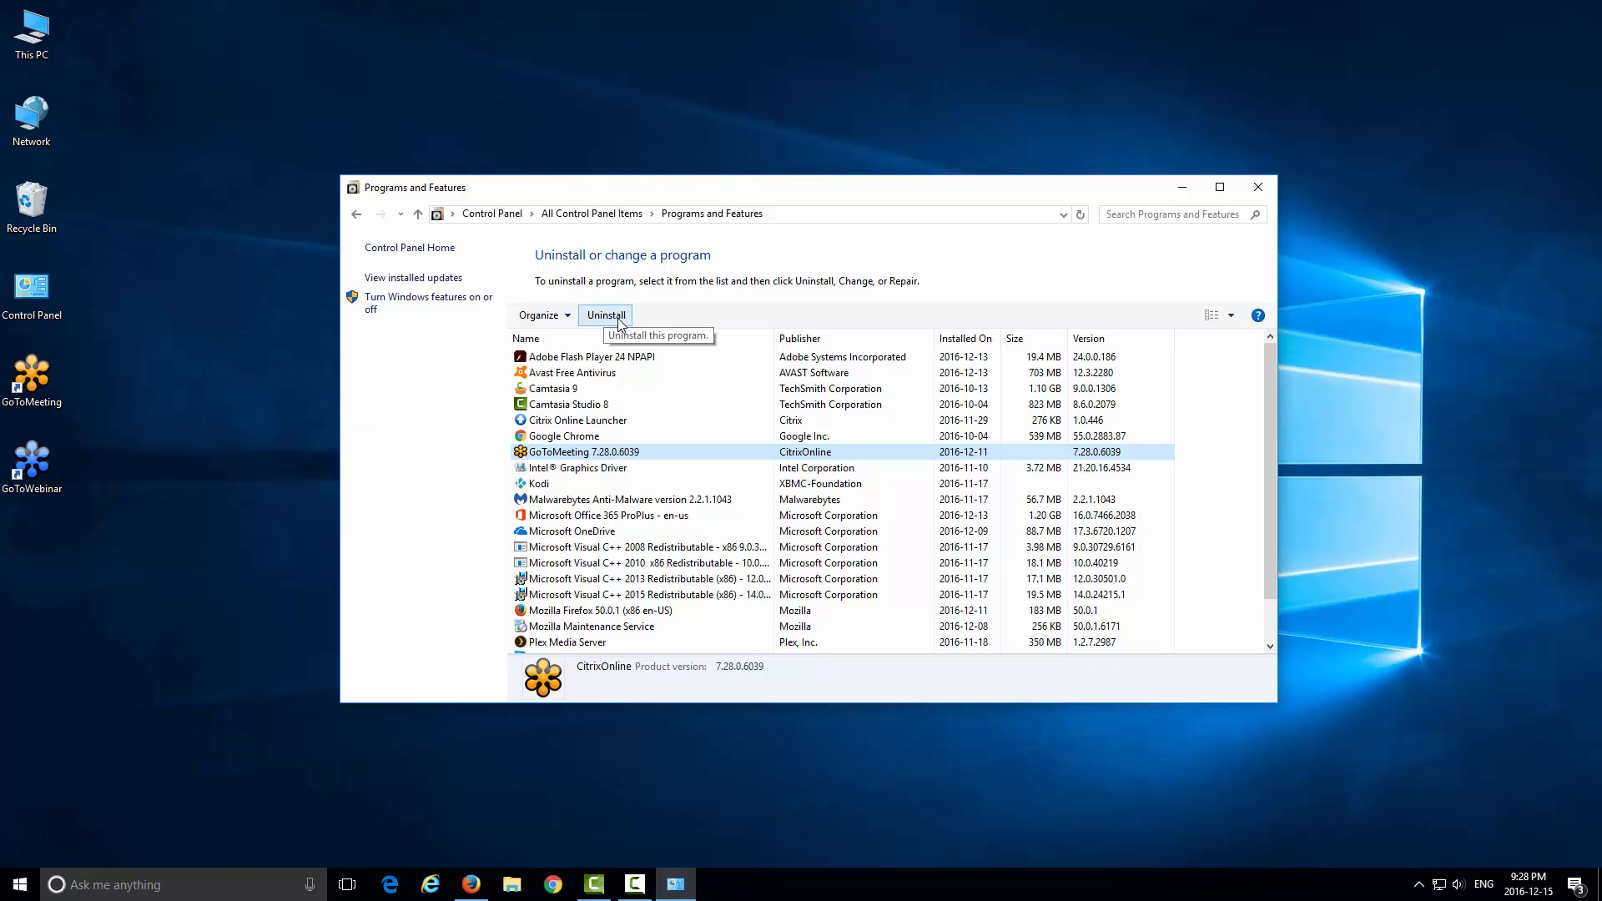
{"action": "left_click", "coordinate": [578, 420]}
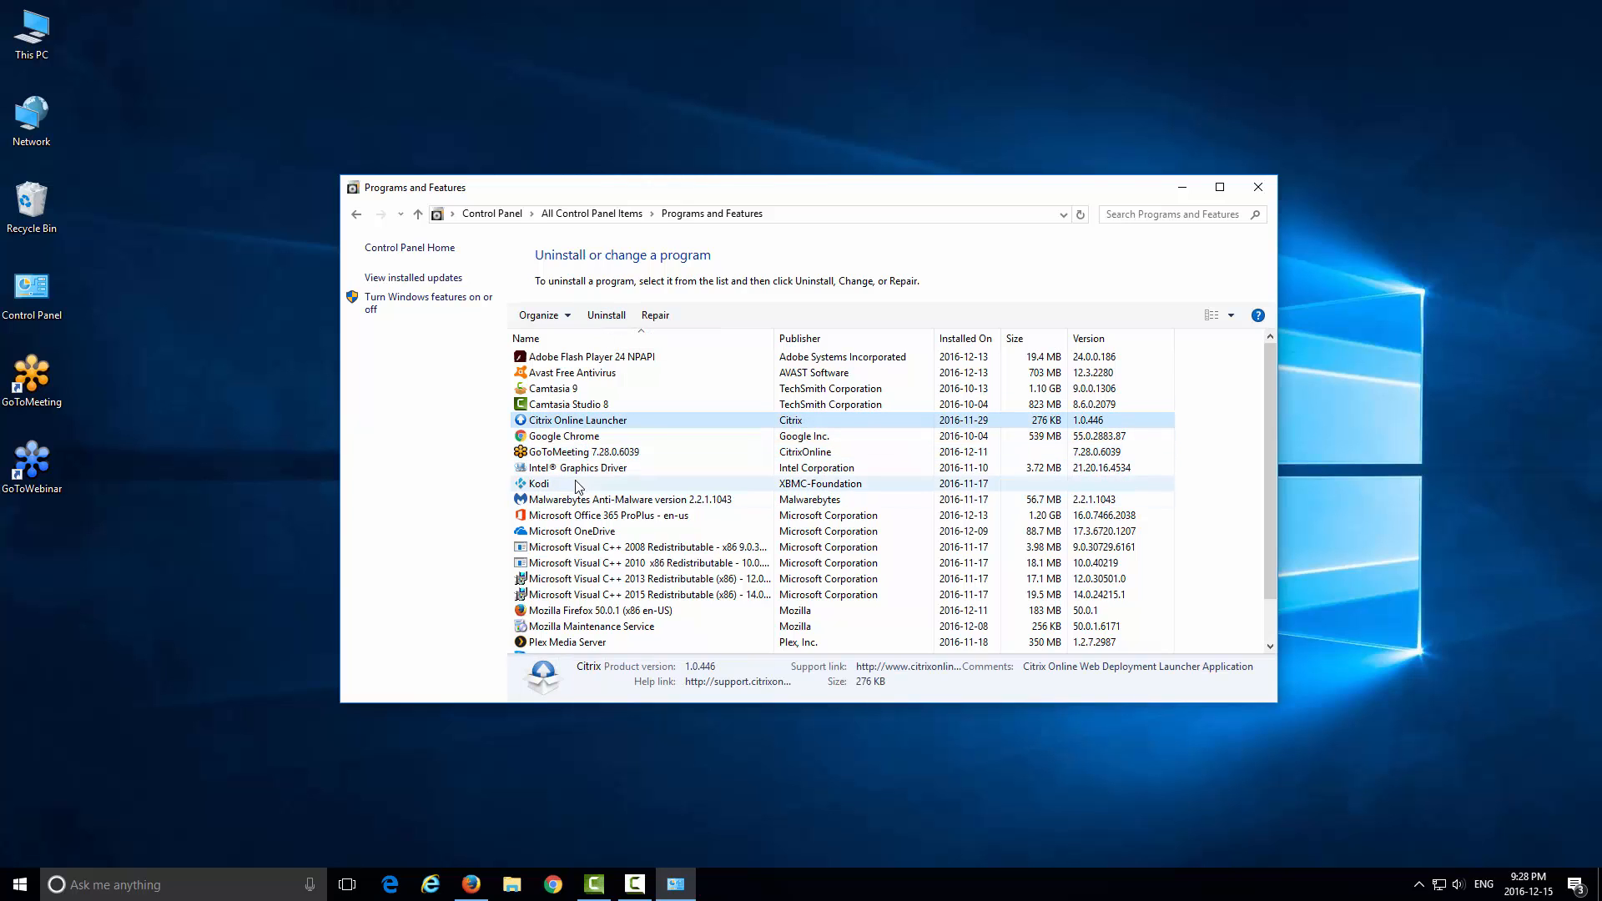
{"action": "left_click", "coordinate": [571, 531]}
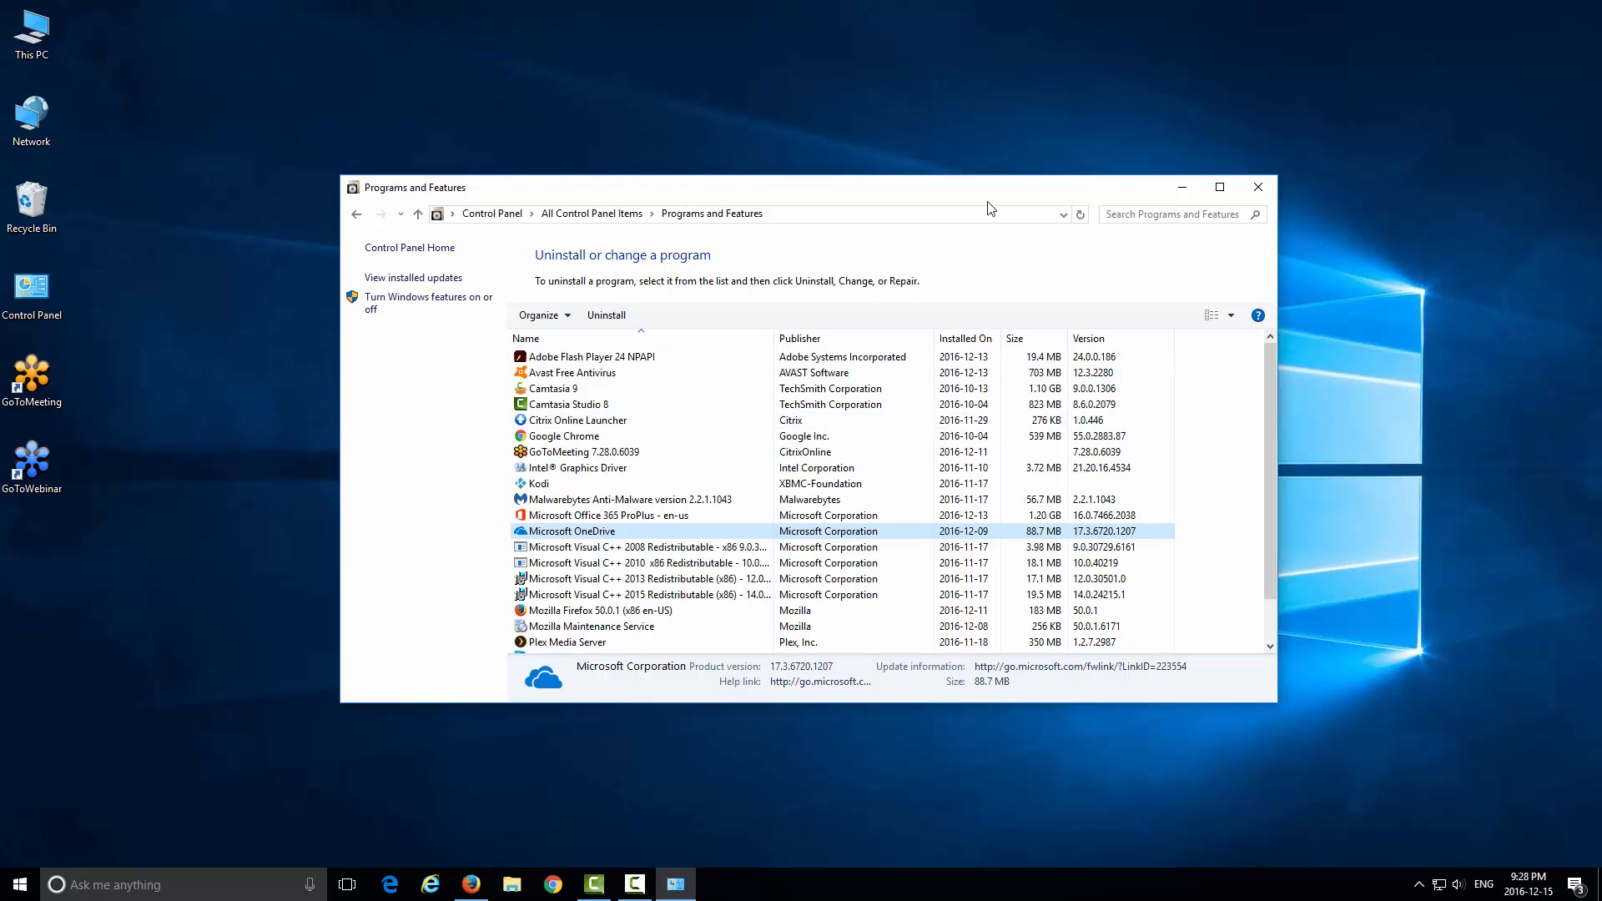
{"action": "mouse_move", "coordinate": [1258, 187]}
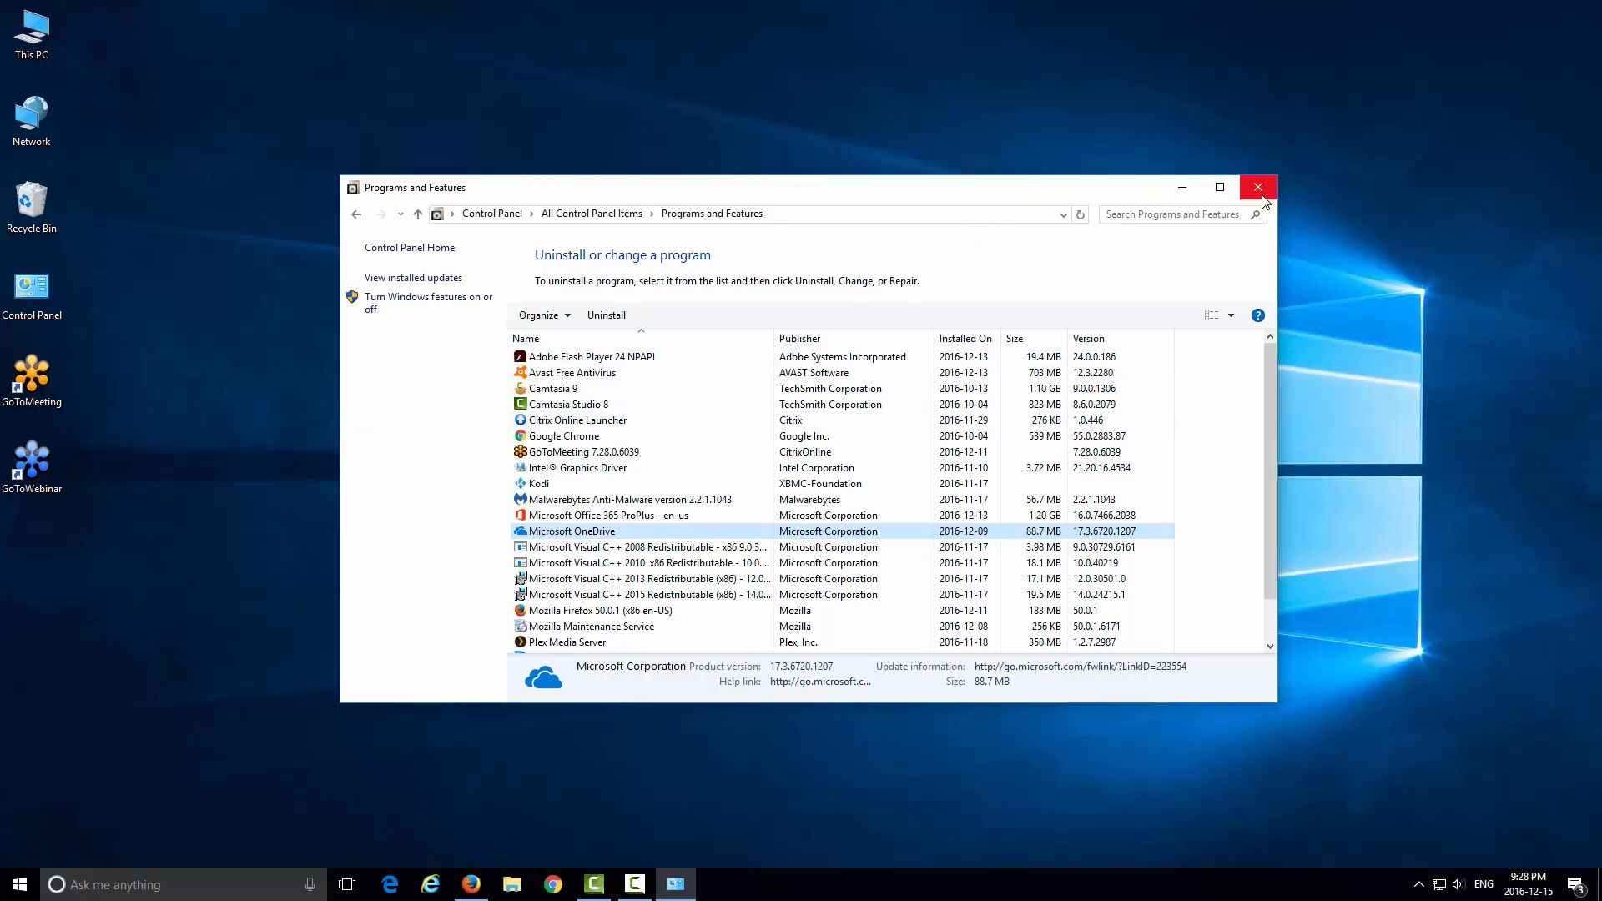
{"action": "left_click", "coordinate": [1258, 187]}
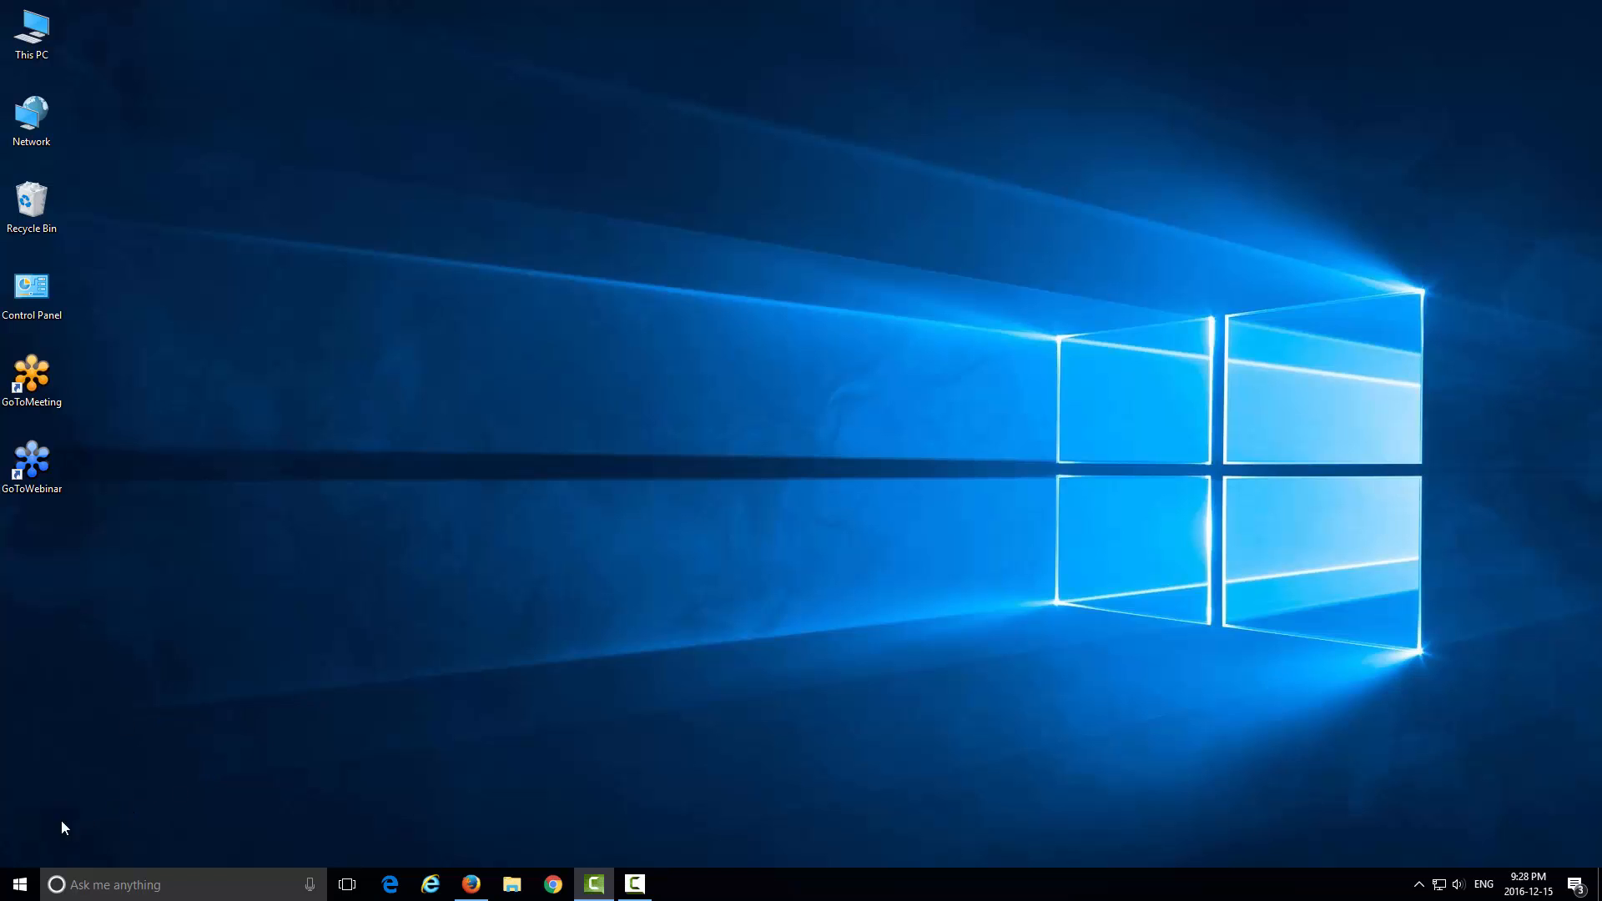
Expand the Citrix folder in the Start menu and bring up GoToMeeting's context menu with Uninstall
{"action": "left_click", "coordinate": [13, 884]}
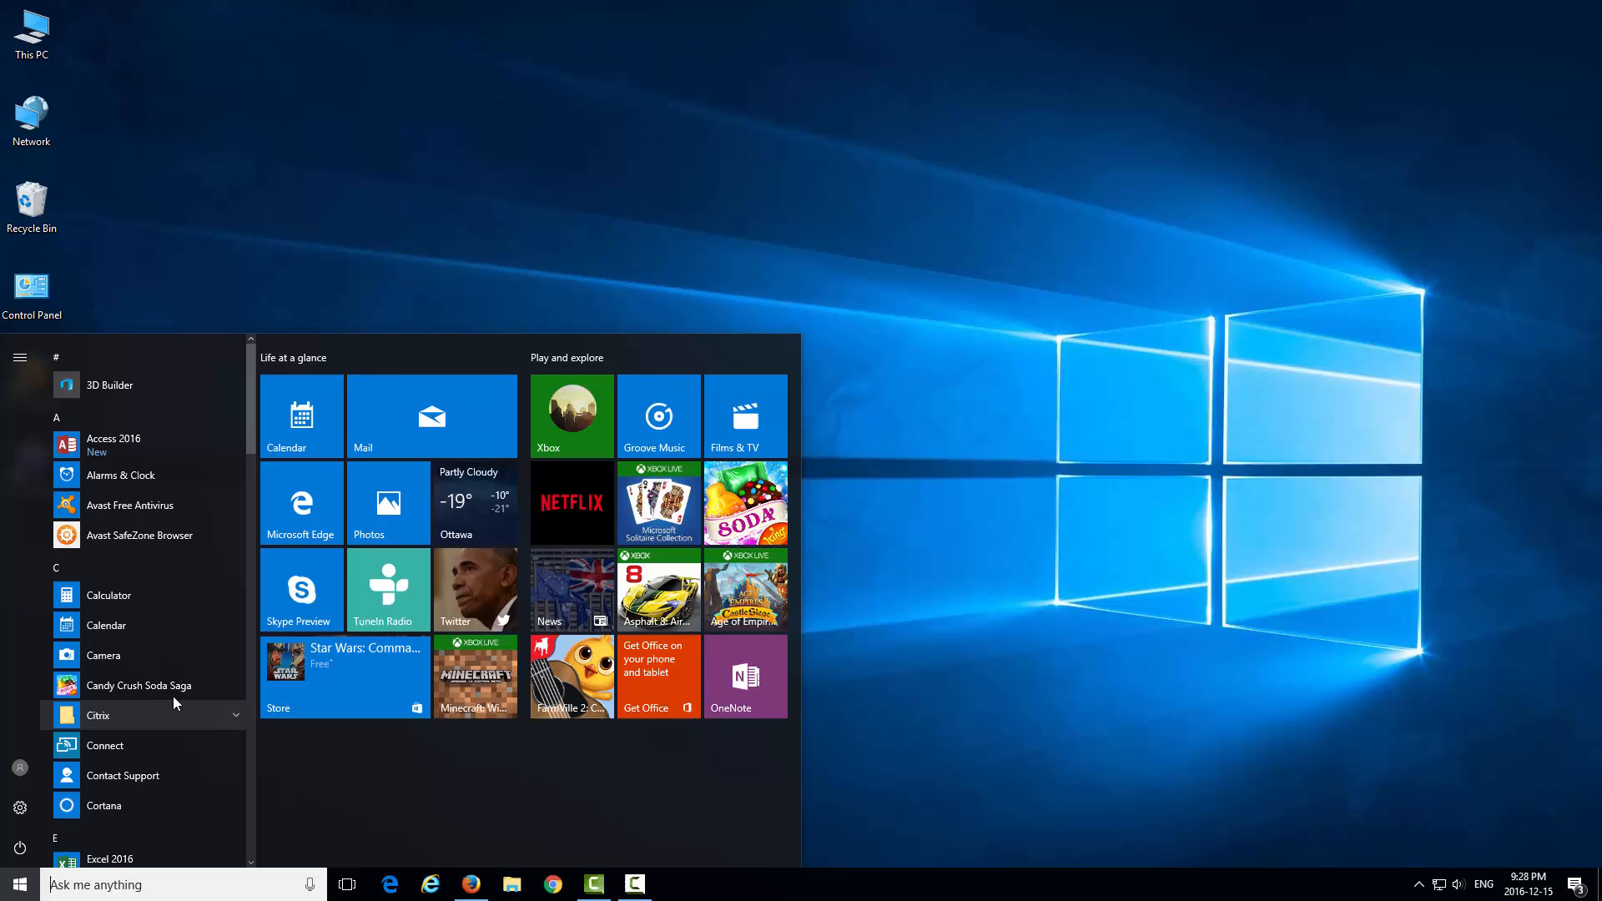
{"action": "scroll", "scroll_direction": "down", "scroll_amount": 3}
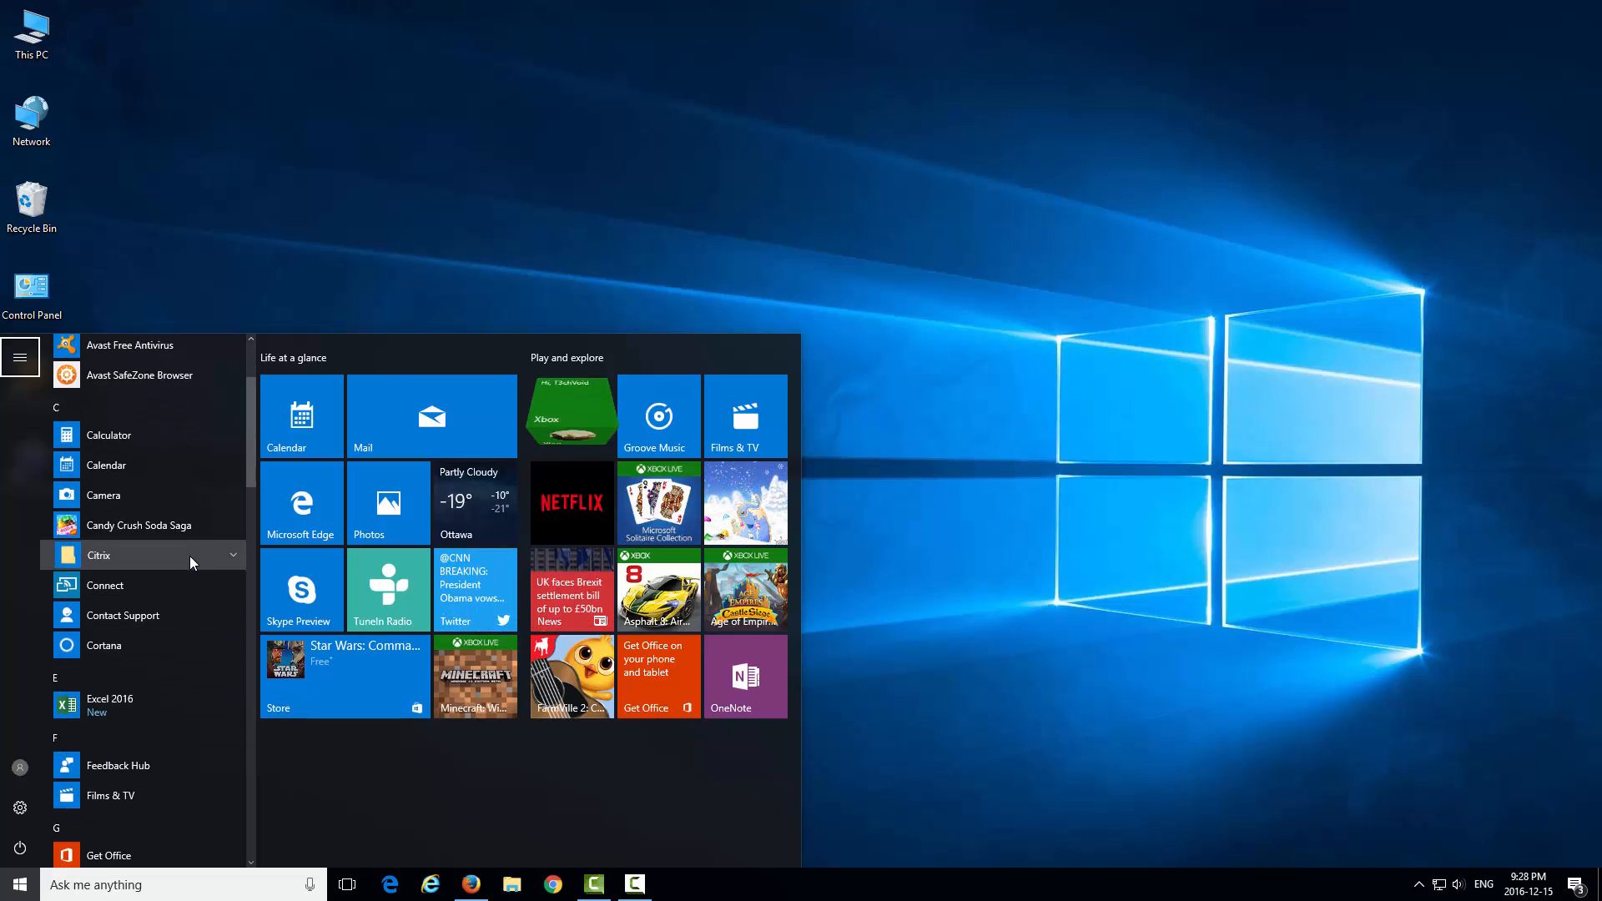
{"action": "left_click", "coordinate": [99, 556]}
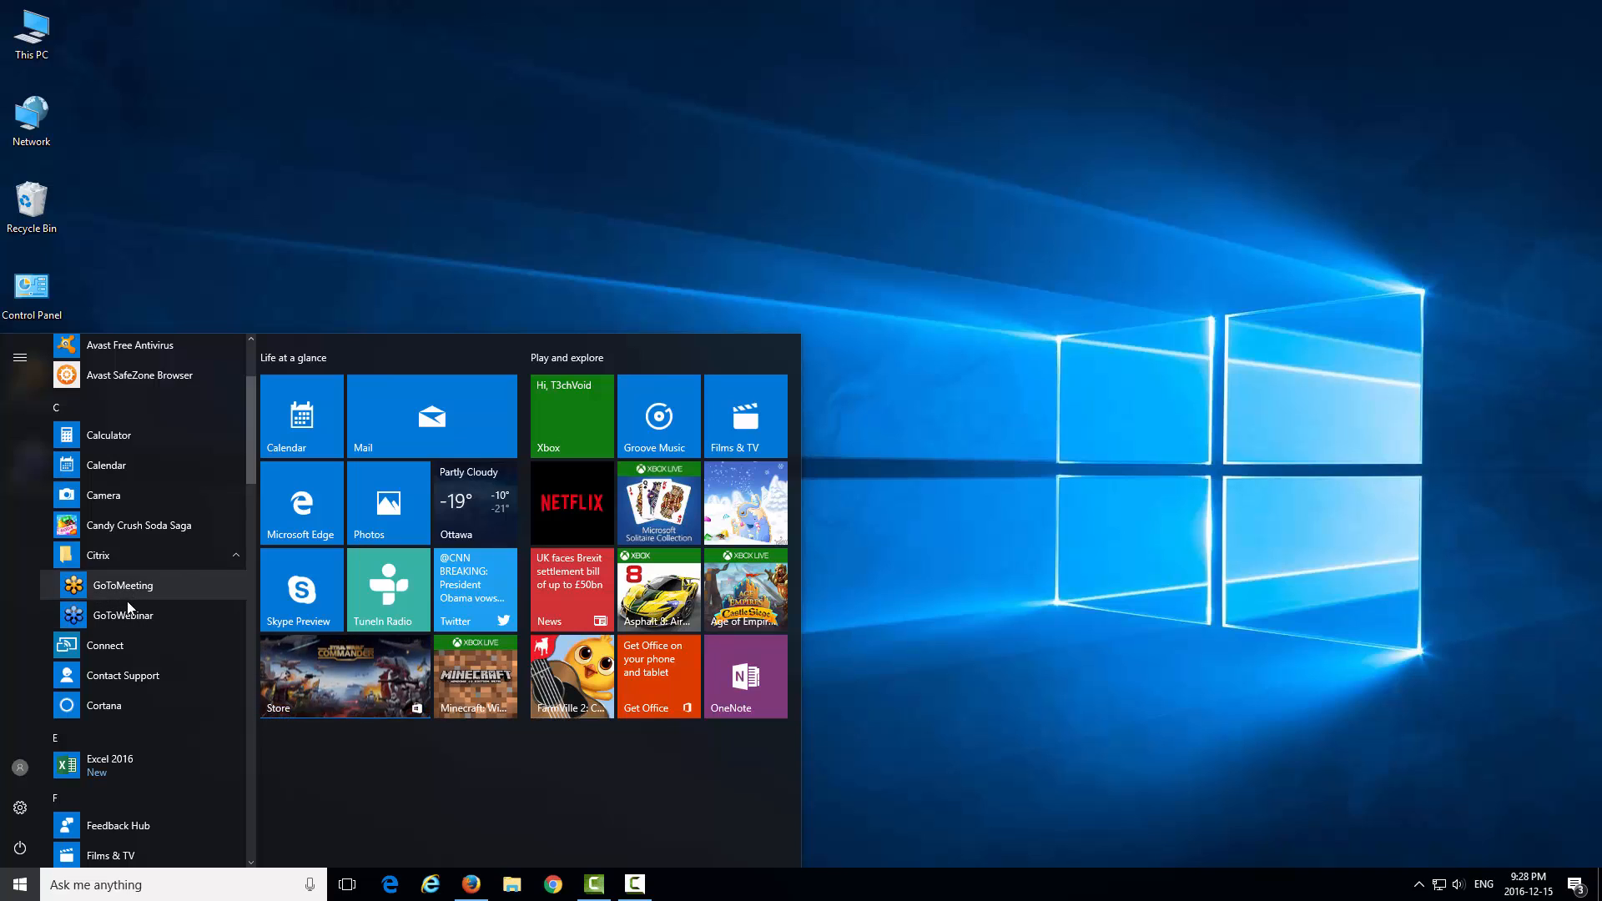
{"action": "mouse_move", "coordinate": [97, 718]}
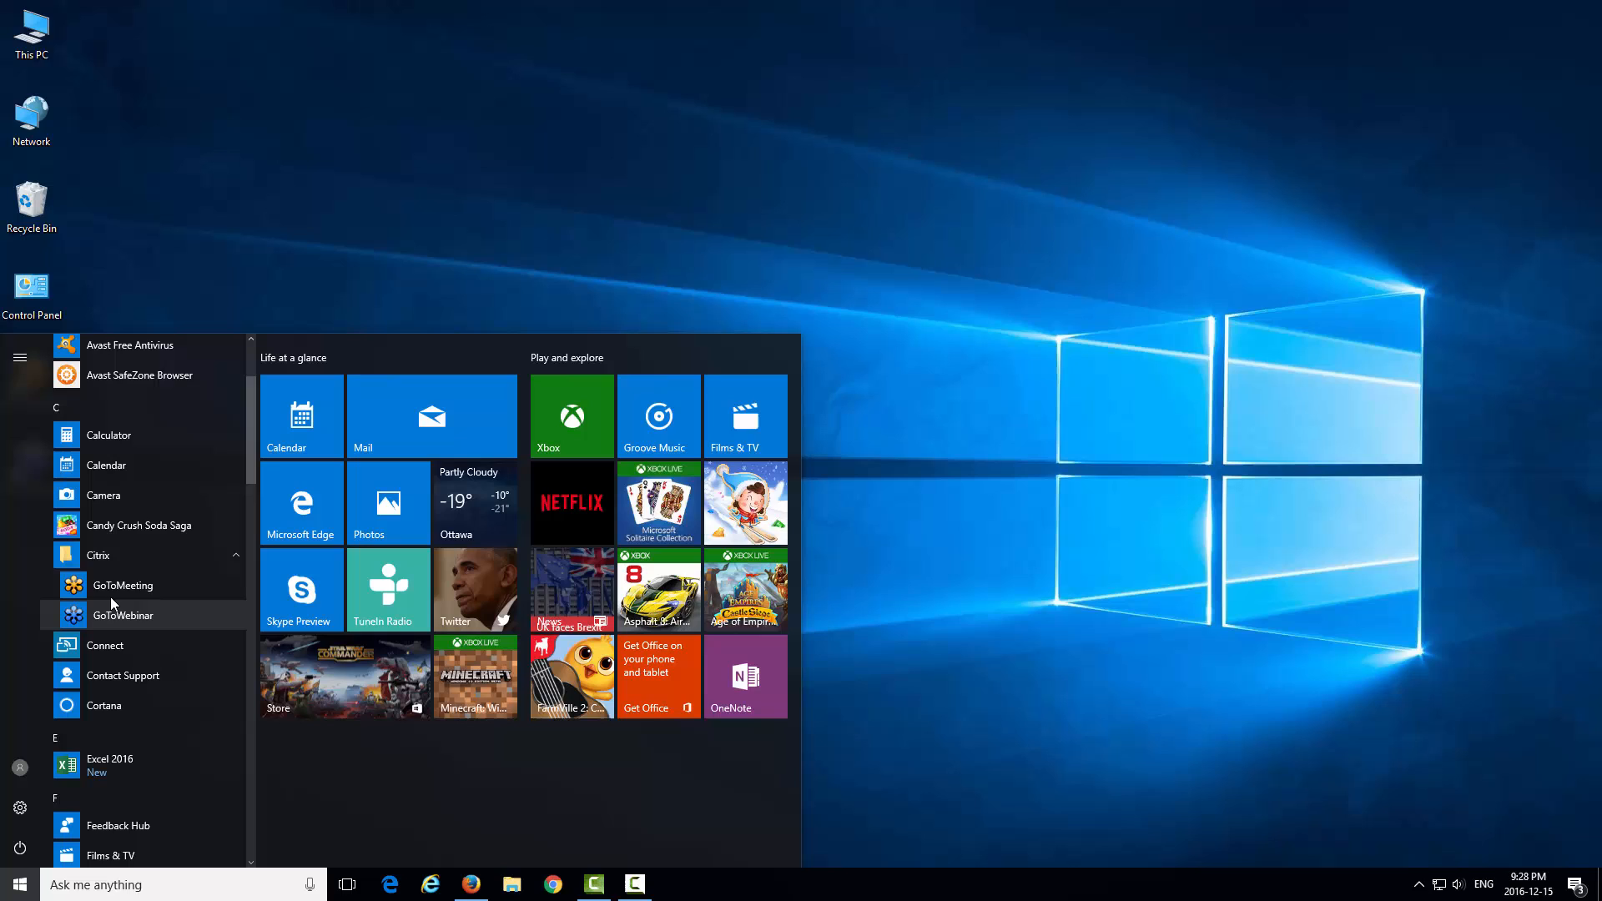
{"action": "right_click", "coordinate": [124, 614]}
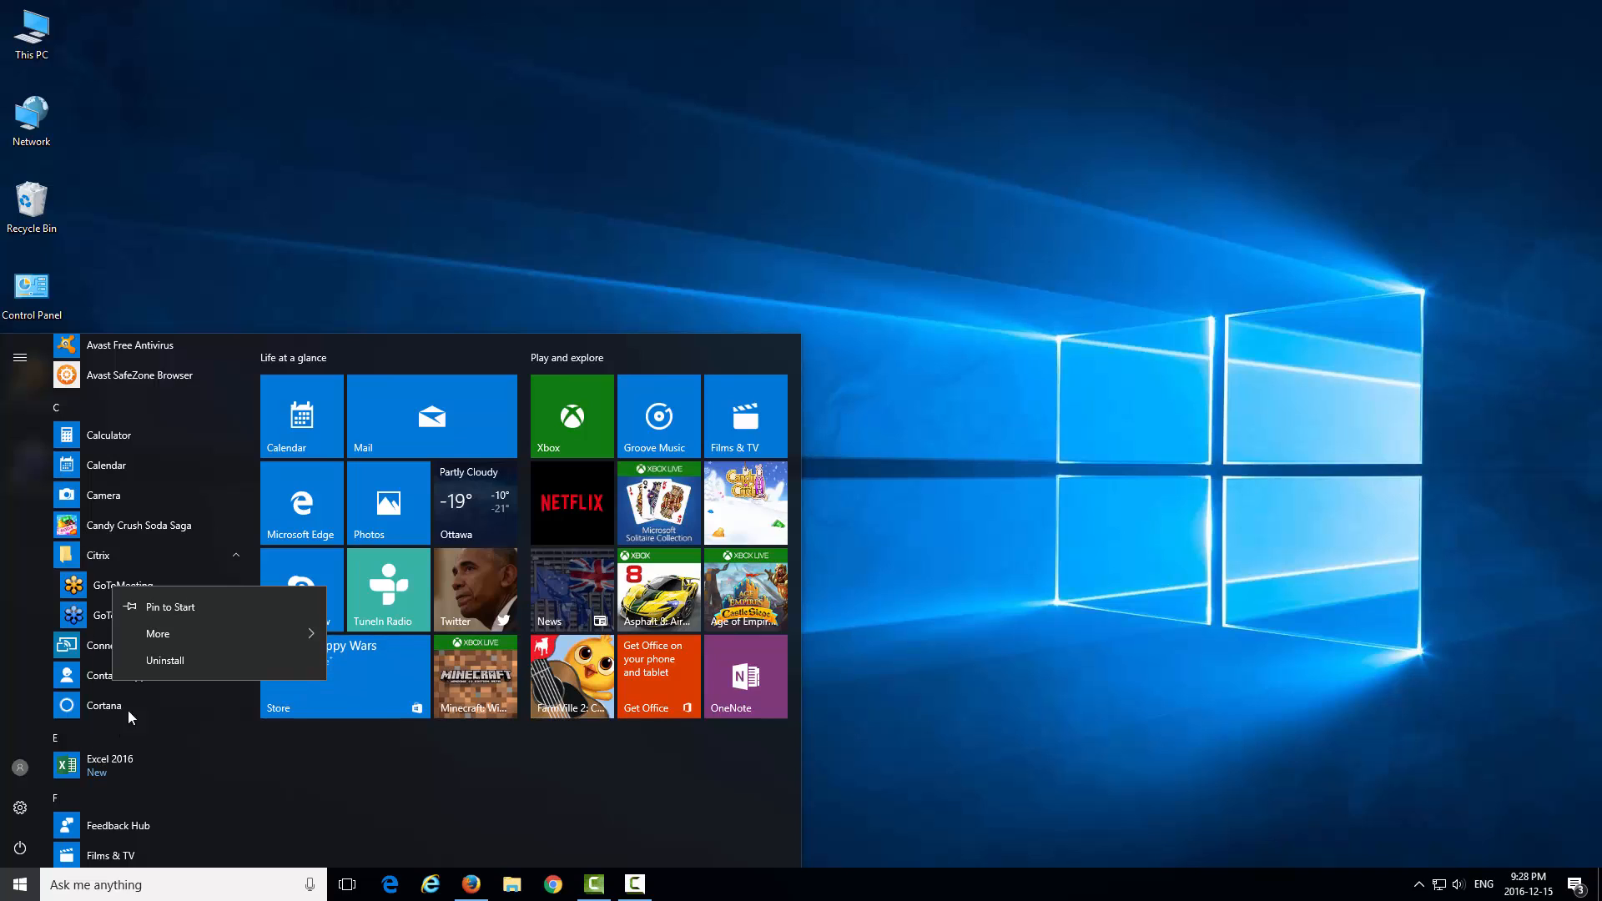
{"action": "mouse_move", "coordinate": [149, 660]}
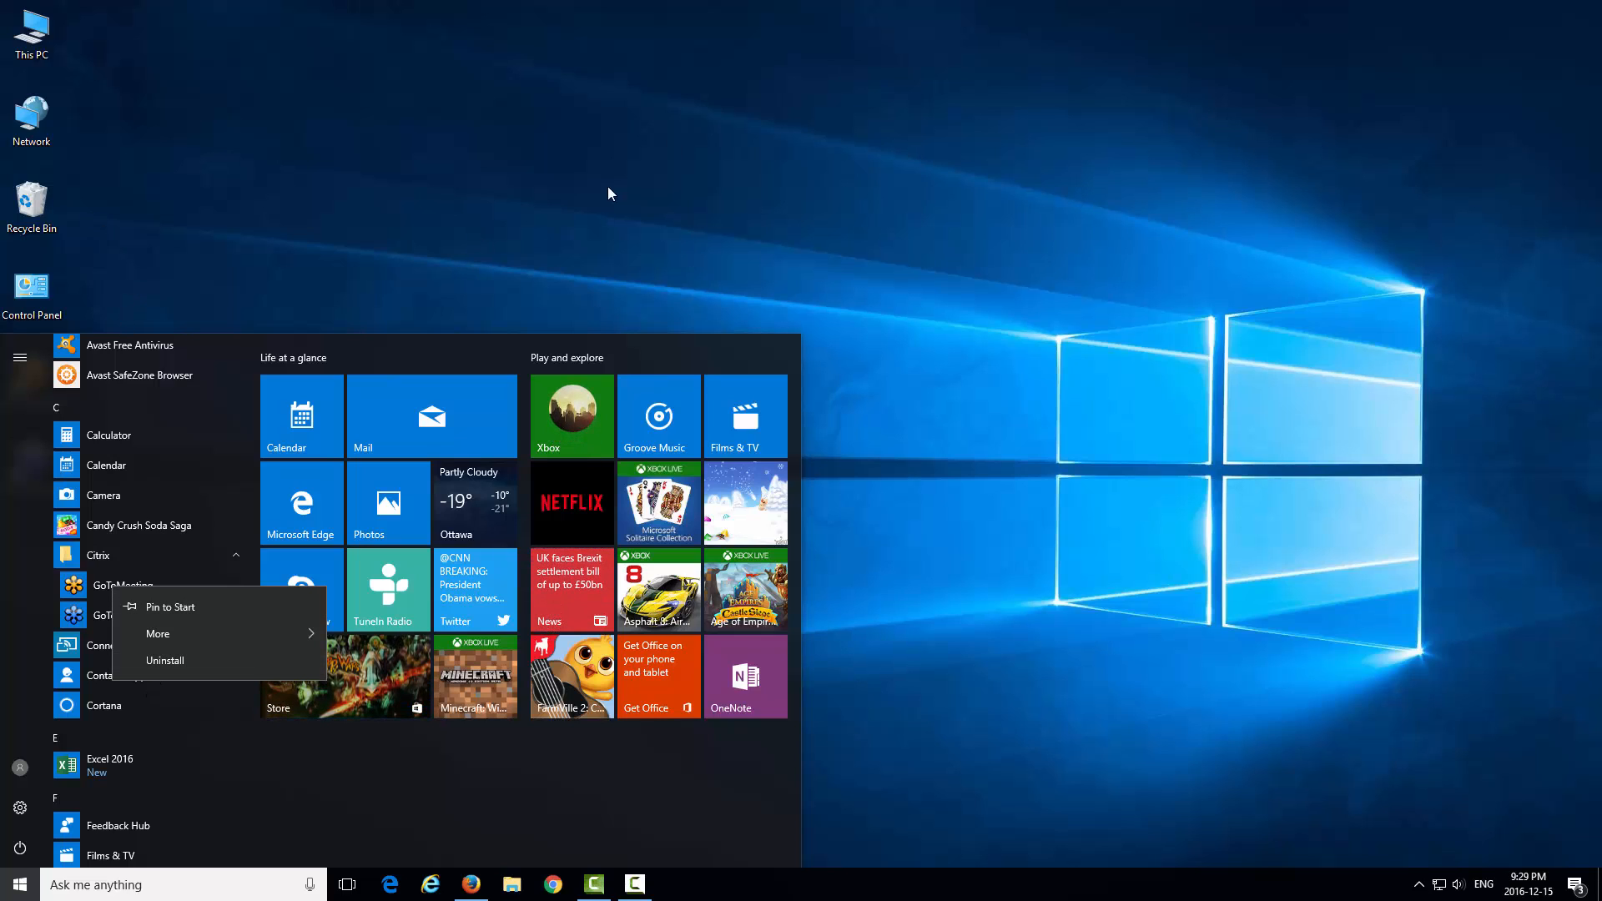
{"action": "mouse_move", "coordinate": [154, 671]}
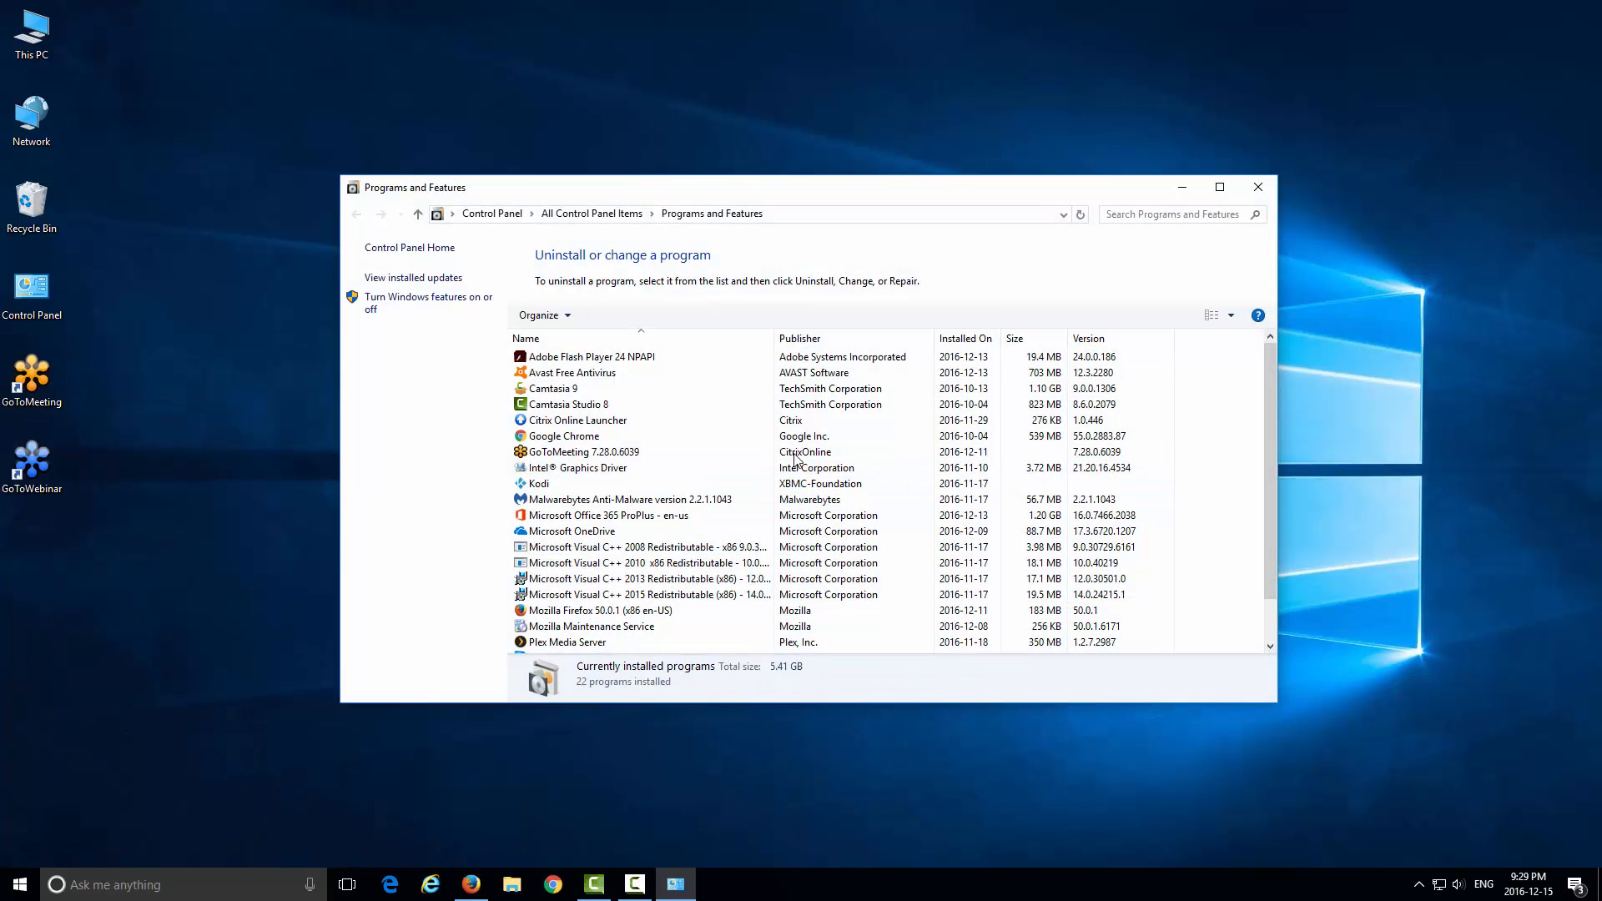
Select GoToMeeting 7.28.0.6039 in Programs and Features and start its uninstall
{"action": "left_click", "coordinate": [581, 450]}
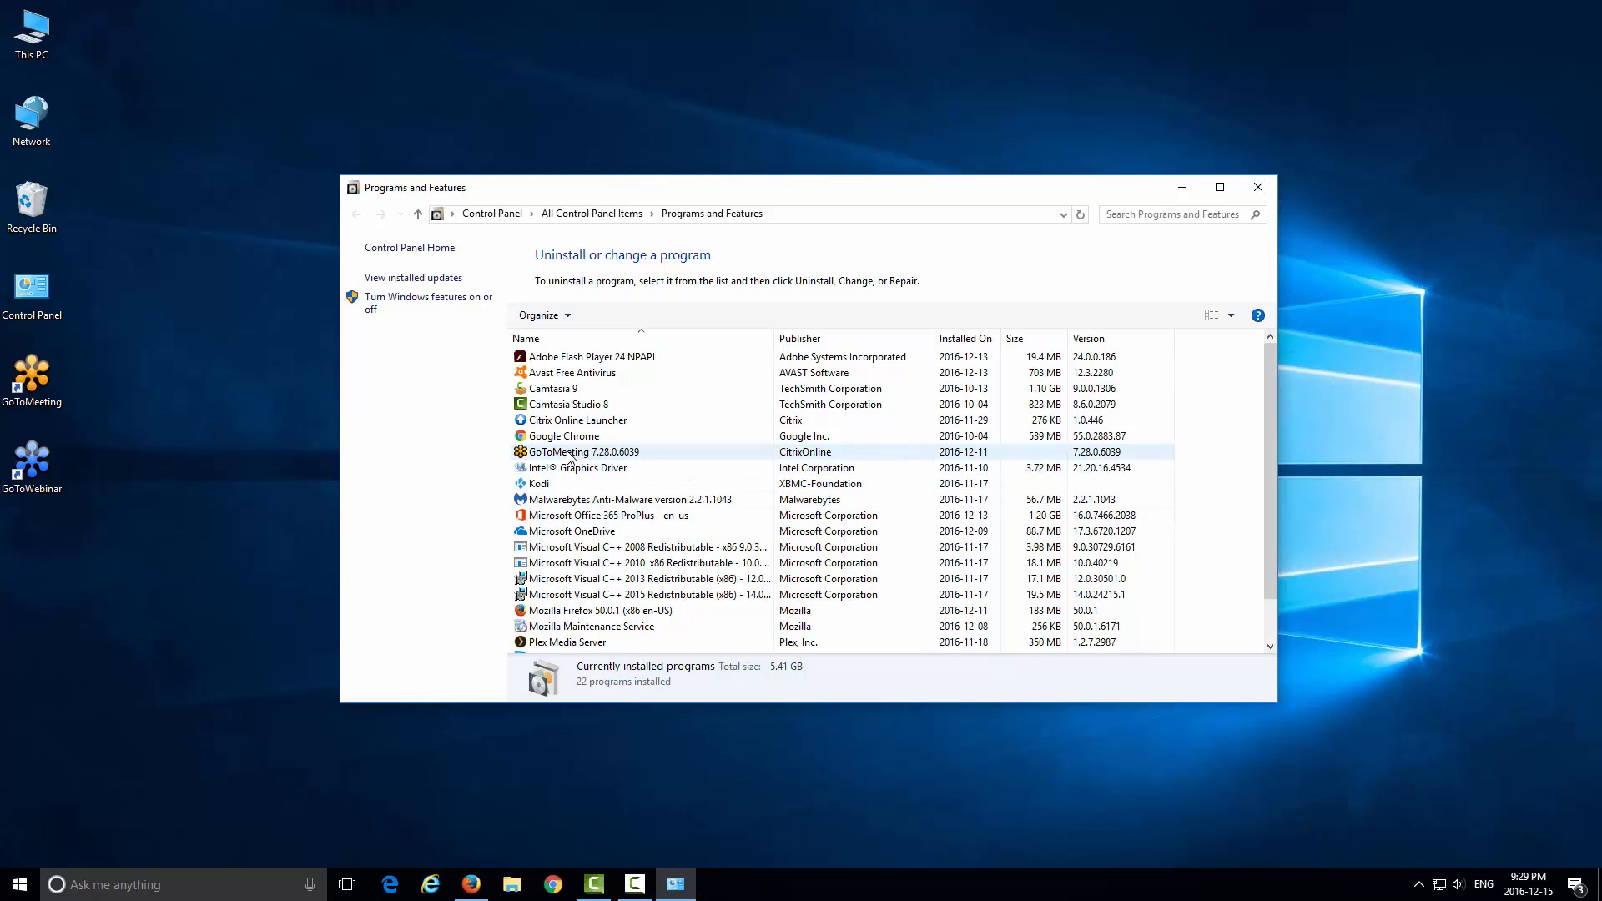
{"action": "left_click", "coordinate": [584, 451]}
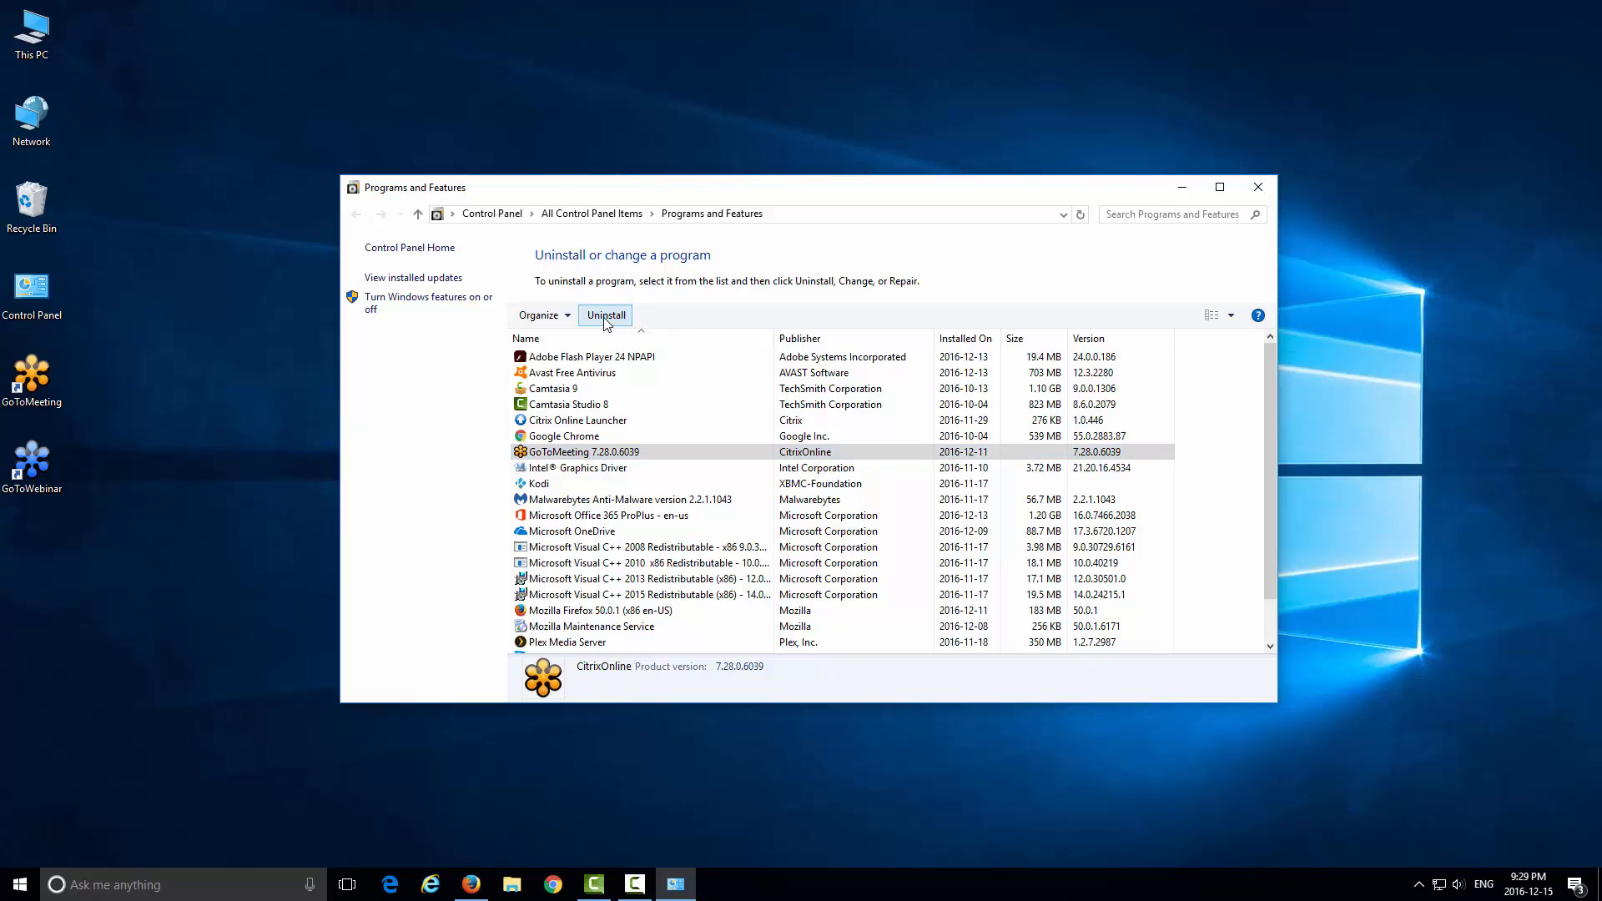
{"action": "left_click", "coordinate": [606, 315]}
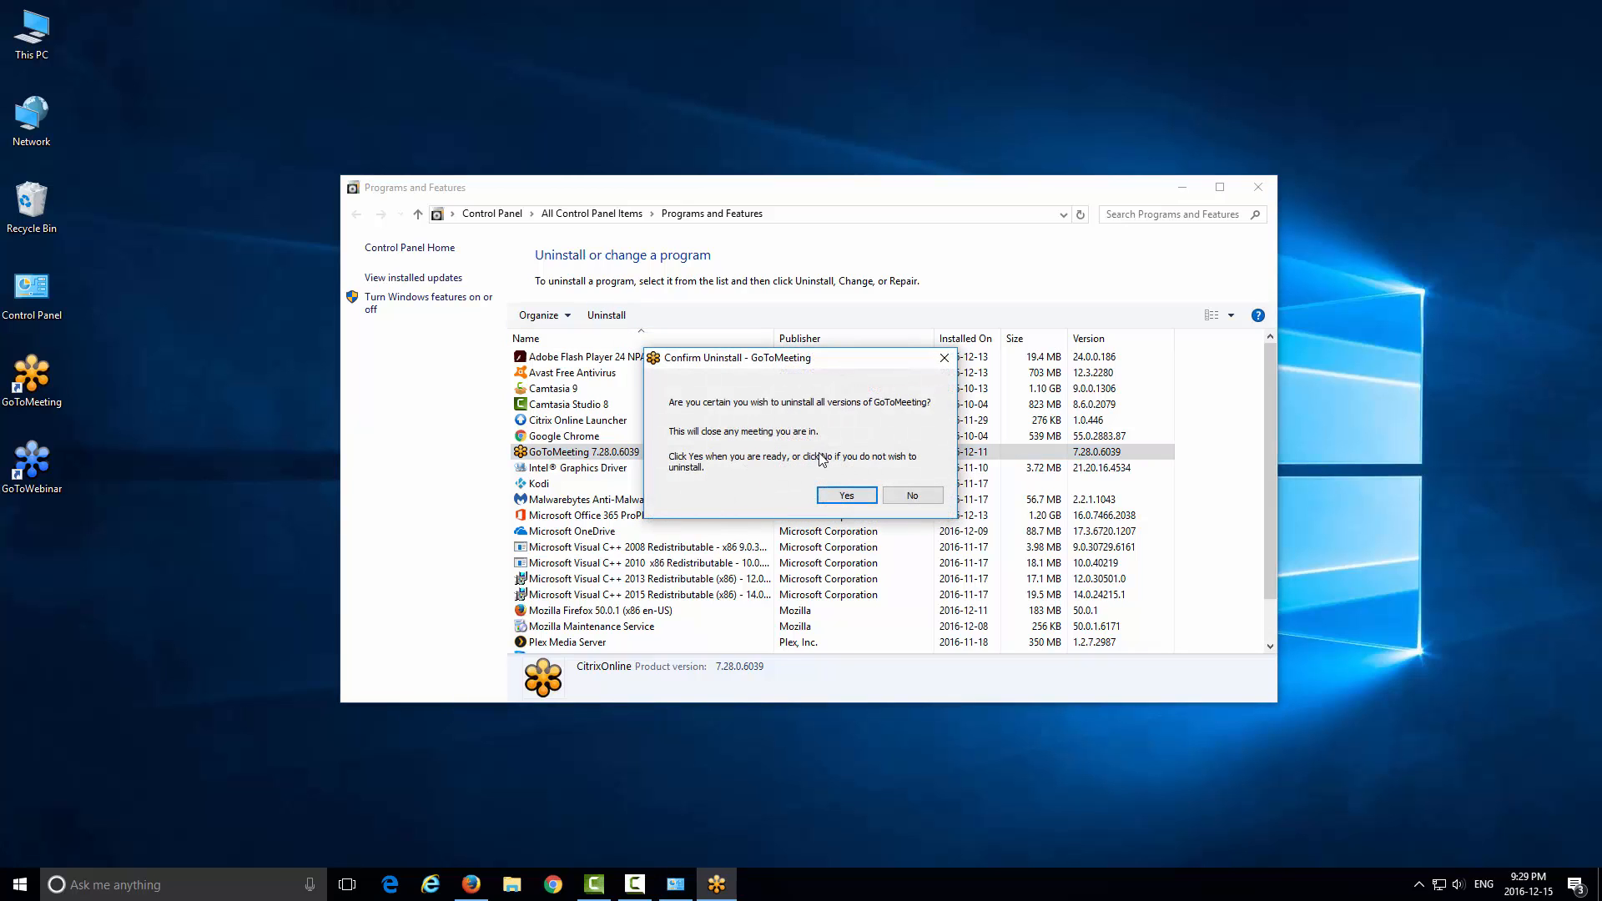
{"action": "mouse_move", "coordinate": [674, 430]}
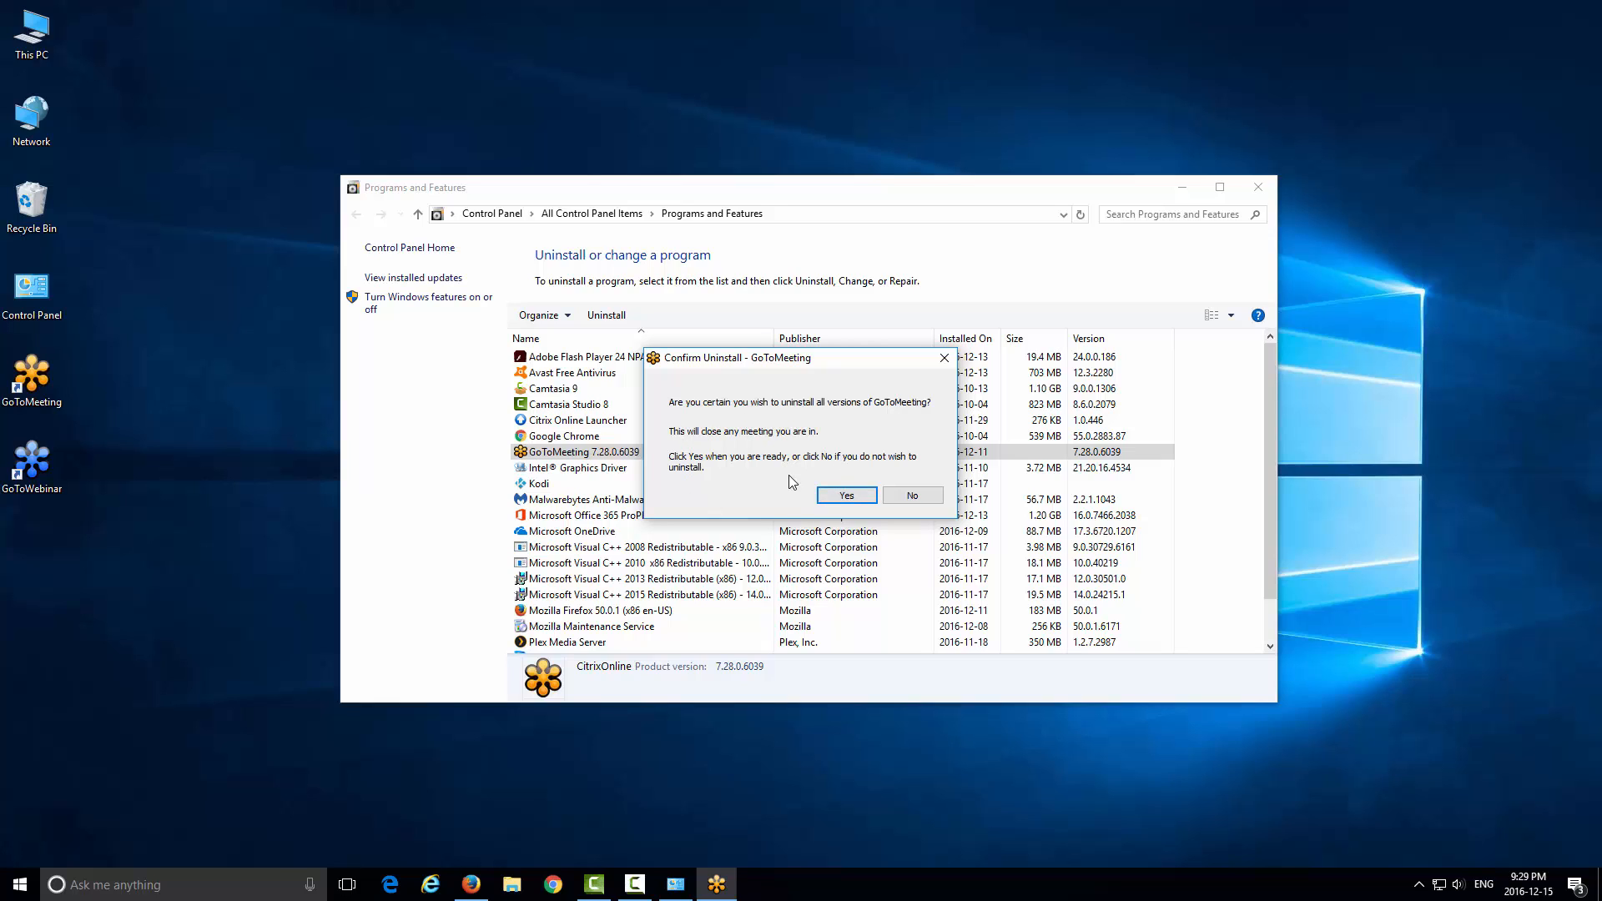
{"action": "mouse_move", "coordinate": [753, 454]}
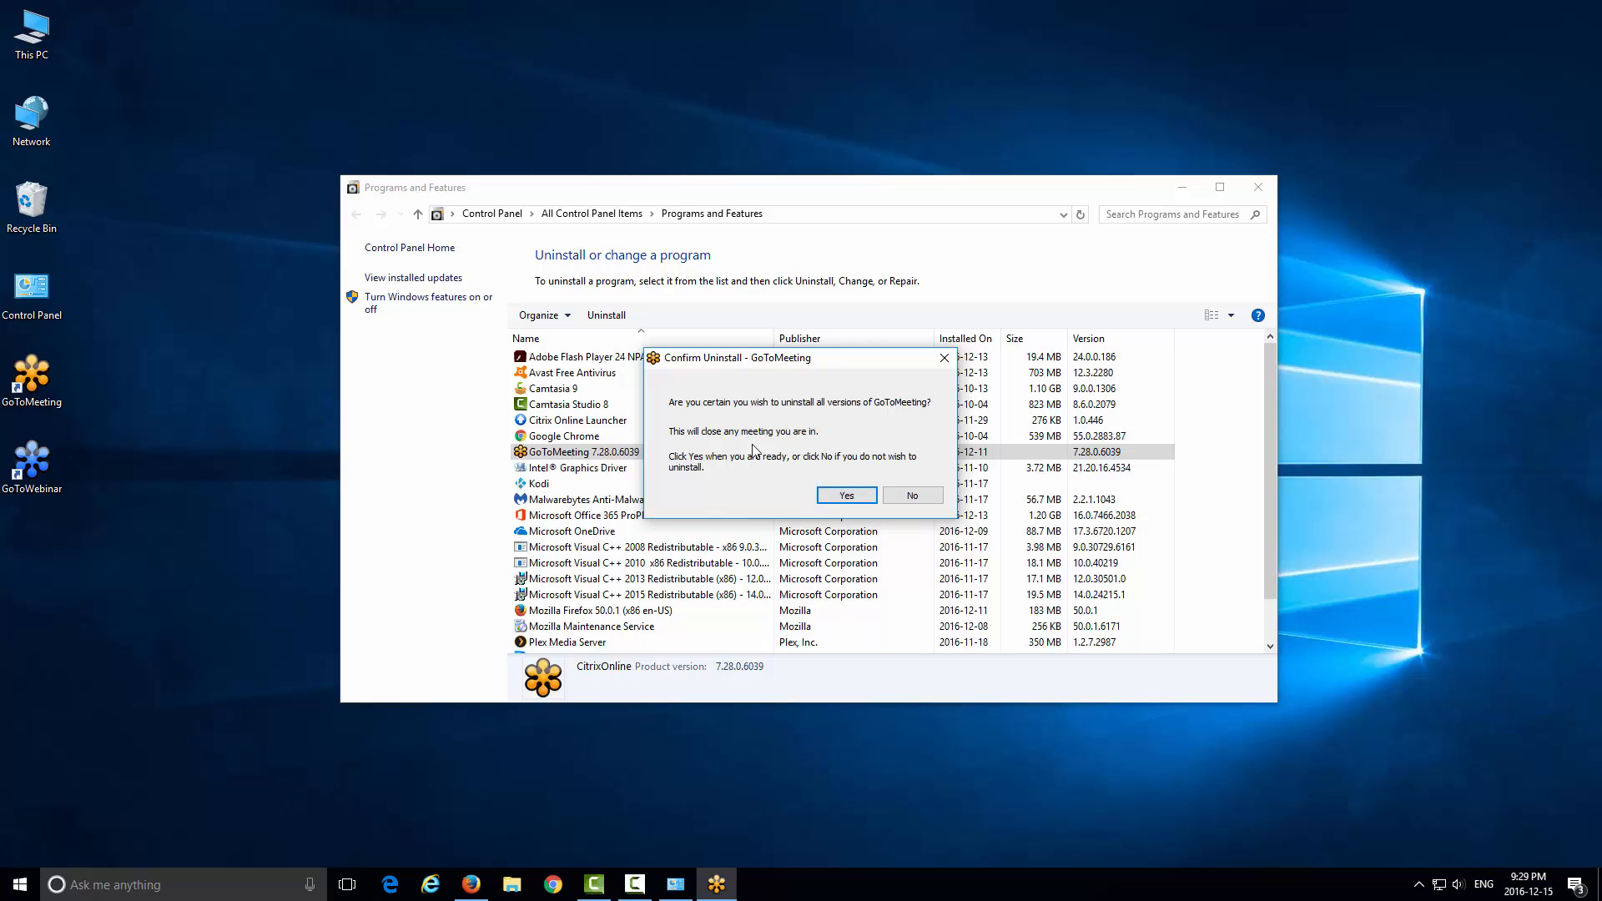
{"action": "mouse_move", "coordinate": [811, 417]}
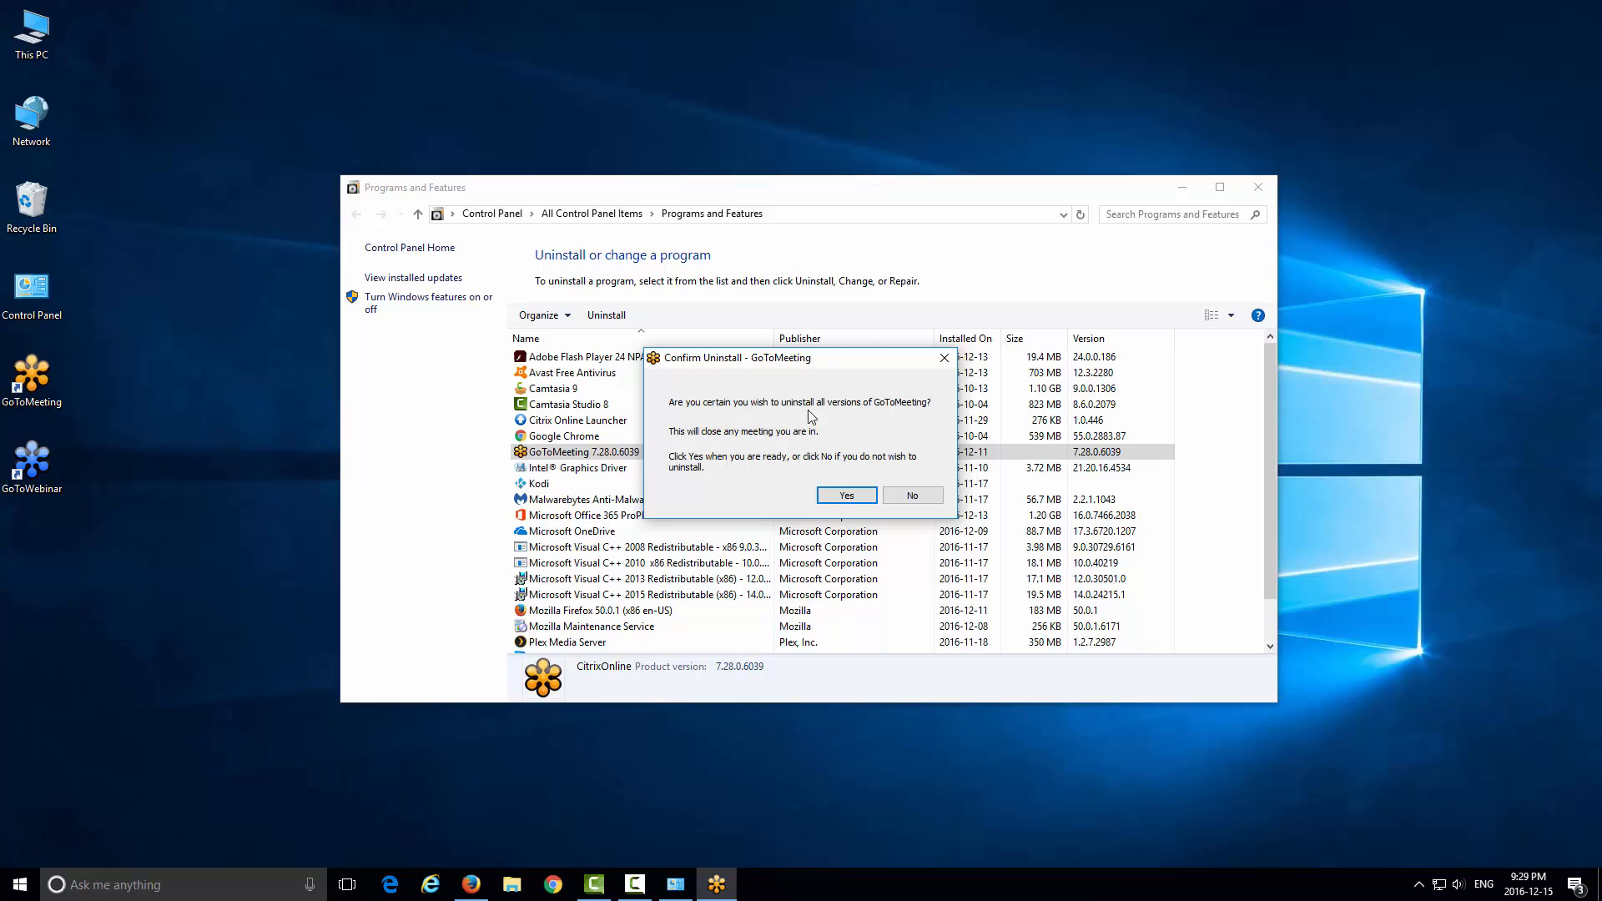
{"action": "mouse_move", "coordinate": [725, 454]}
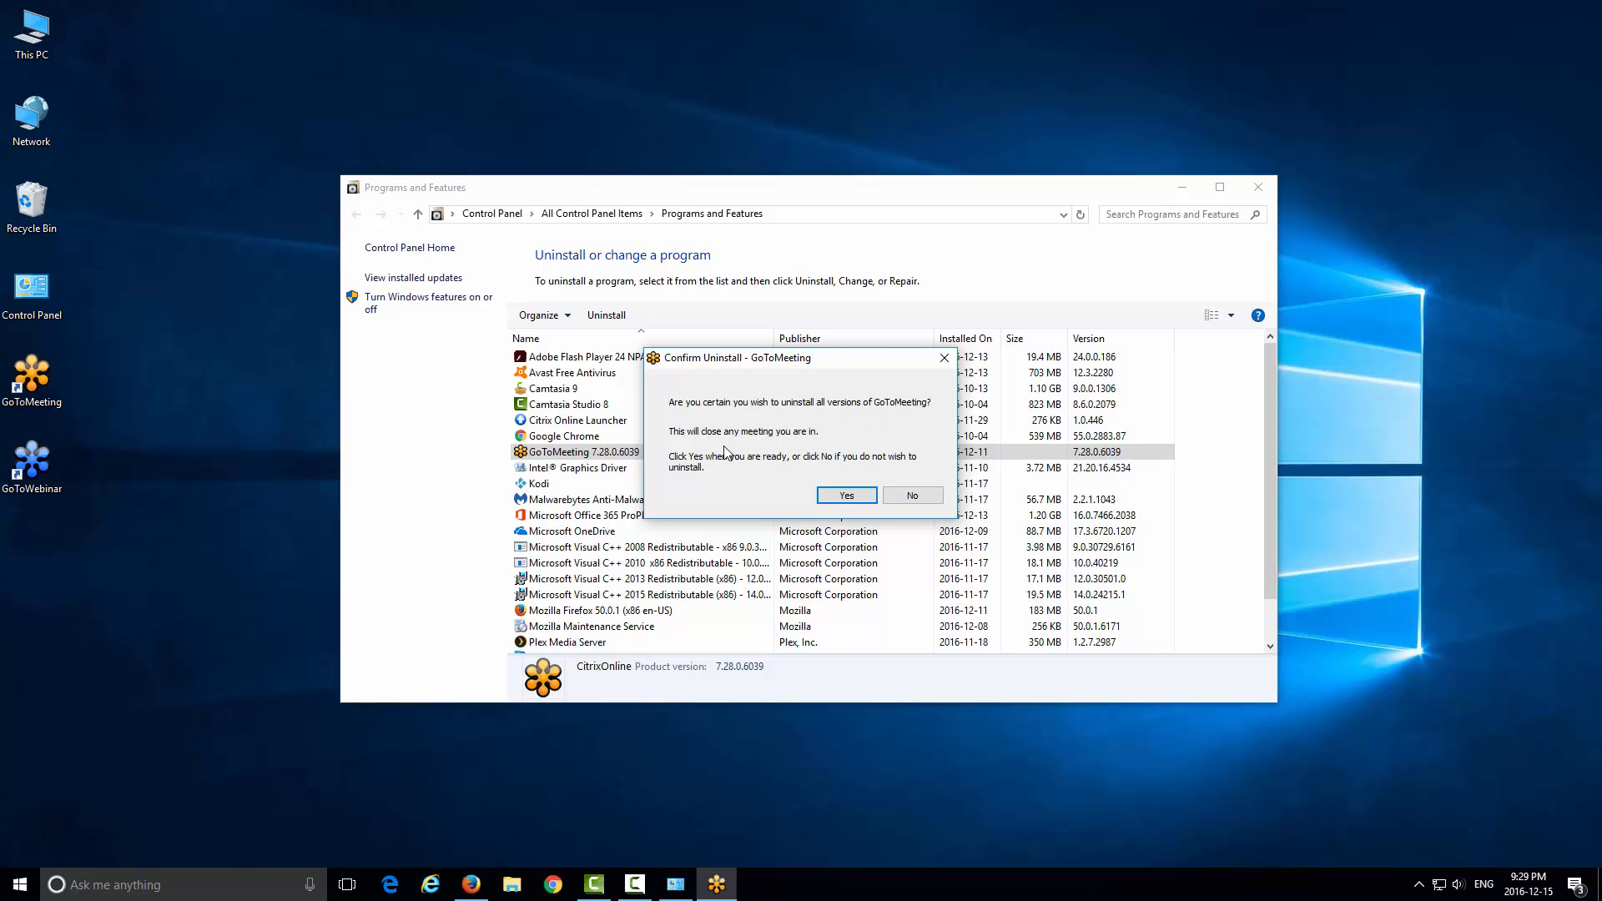
{"action": "mouse_move", "coordinate": [727, 491]}
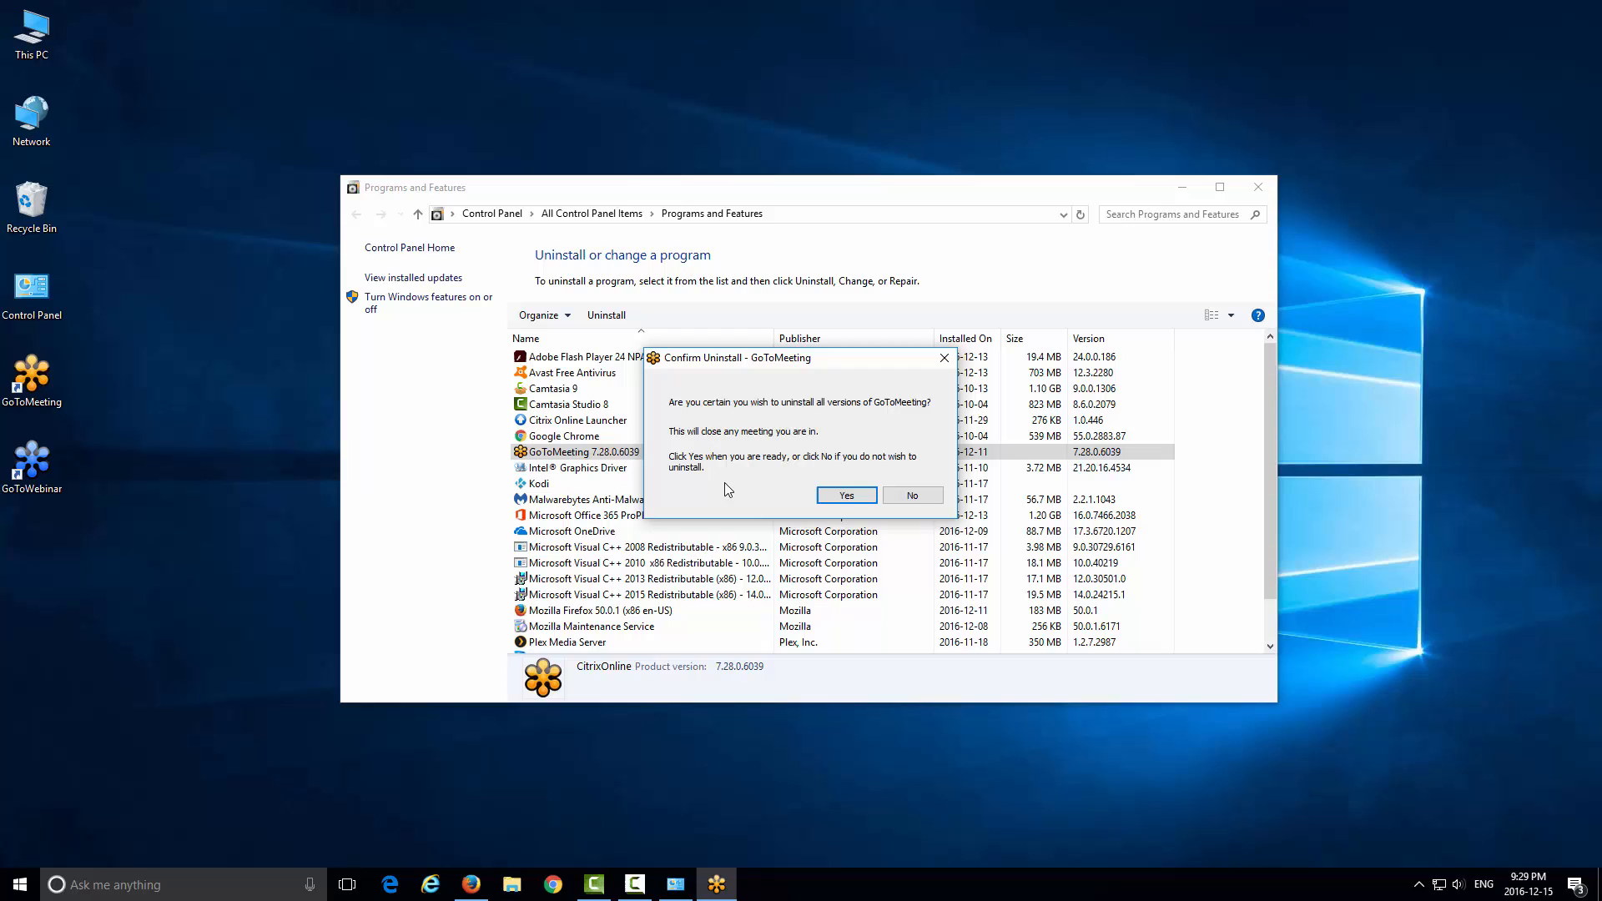
{"action": "mouse_move", "coordinate": [846, 494]}
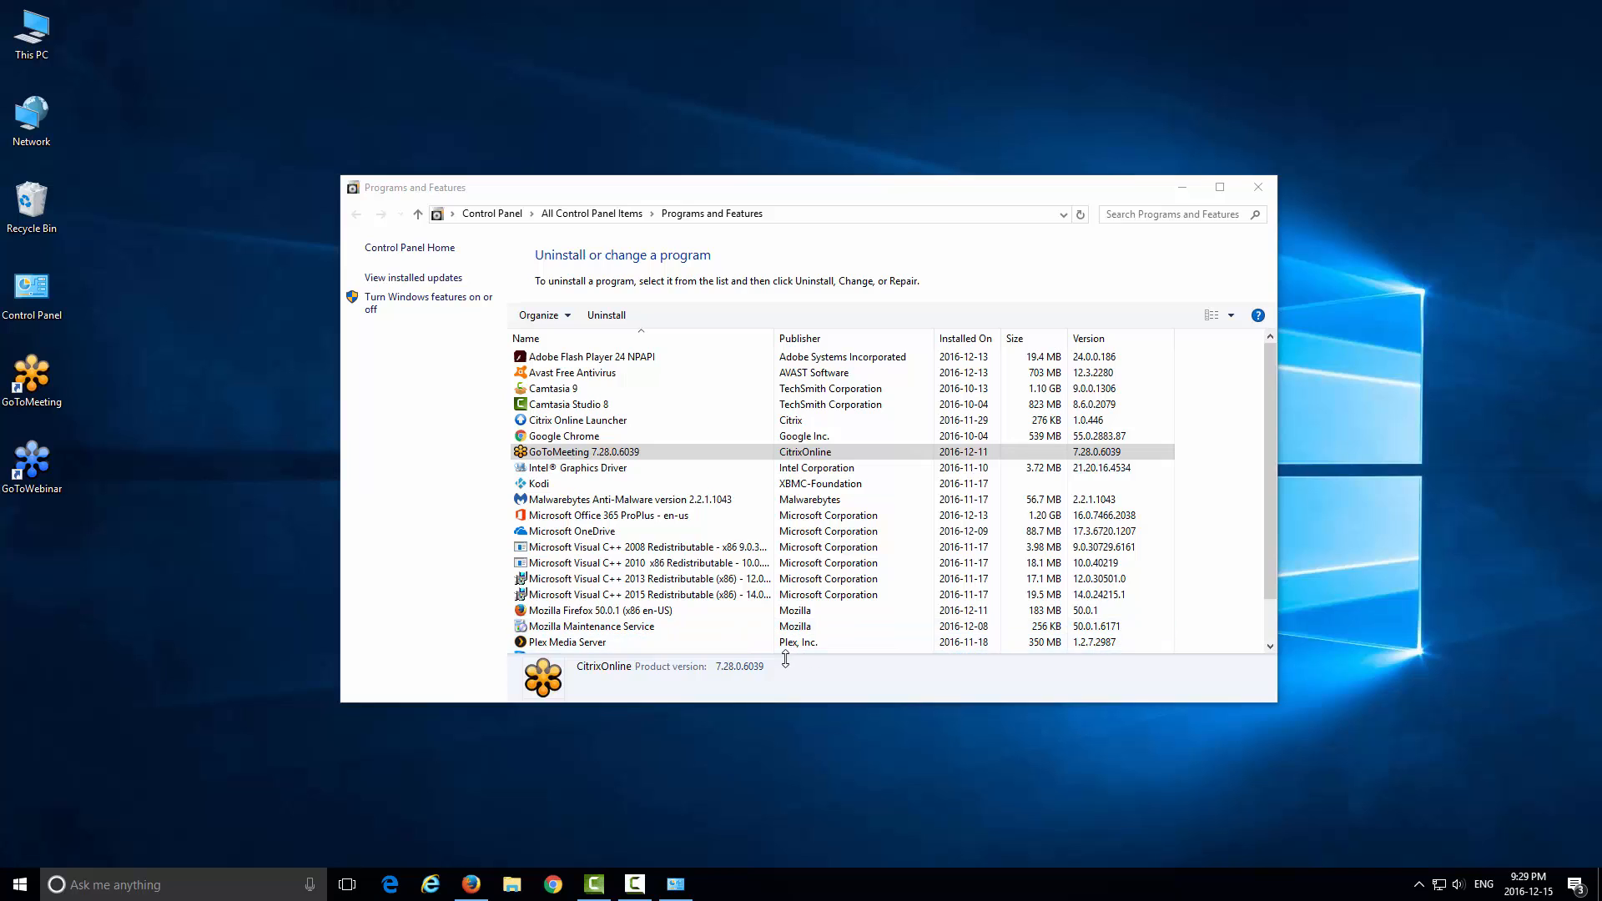
Confirm removing all GoToMeeting versions and dismiss the Uninstall Complete message
{"action": "left_click", "coordinate": [606, 314]}
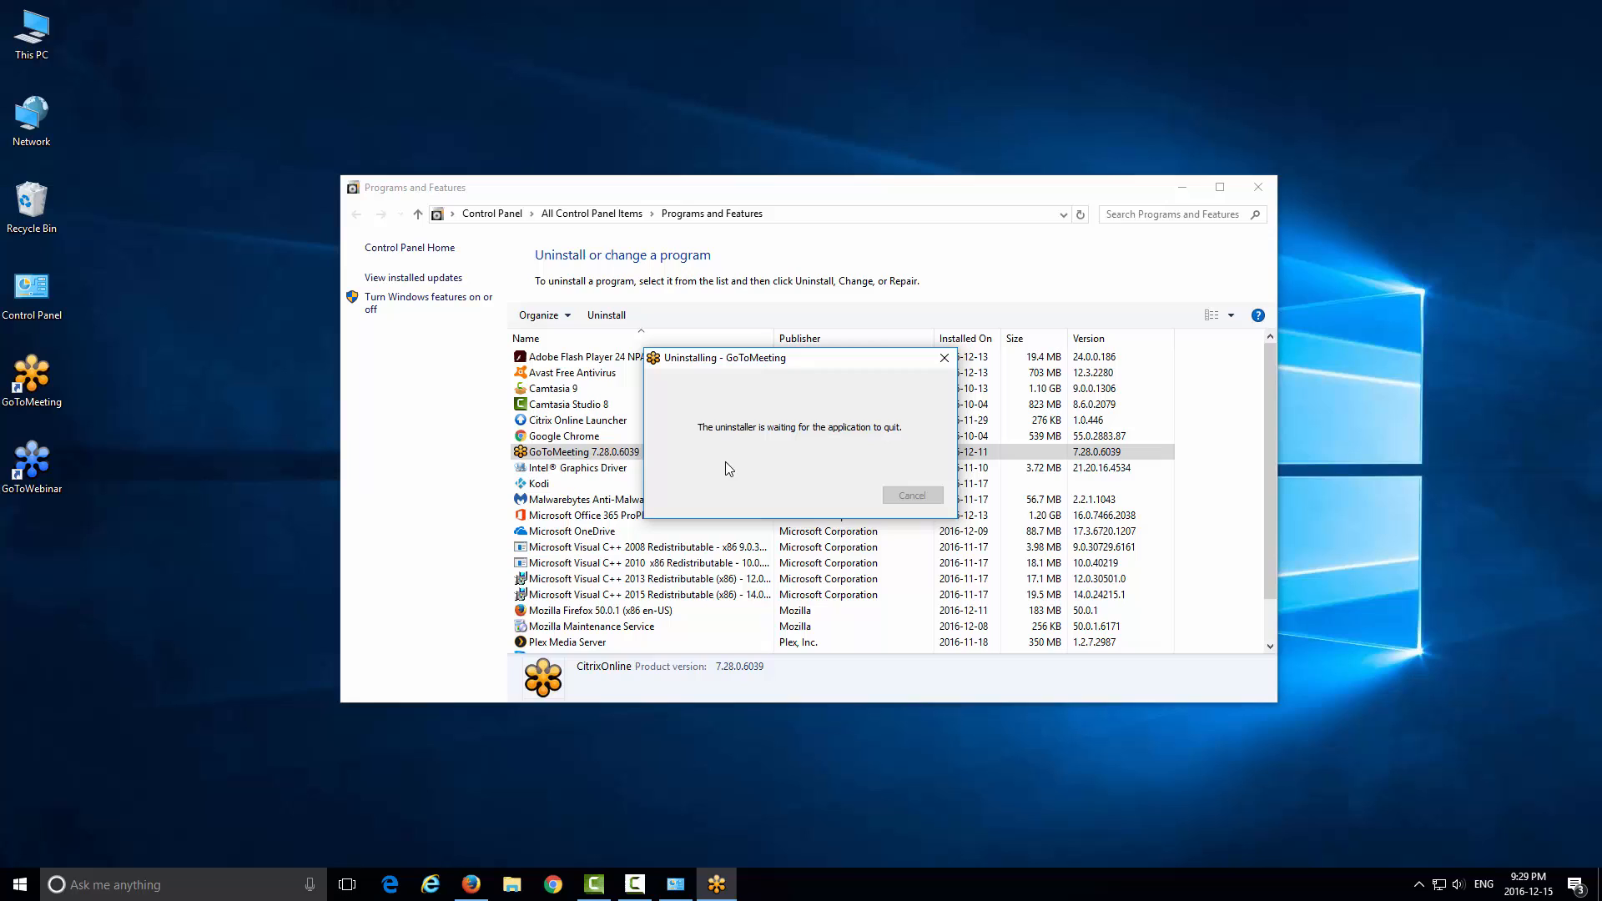
{"action": "mouse_move", "coordinate": [759, 470]}
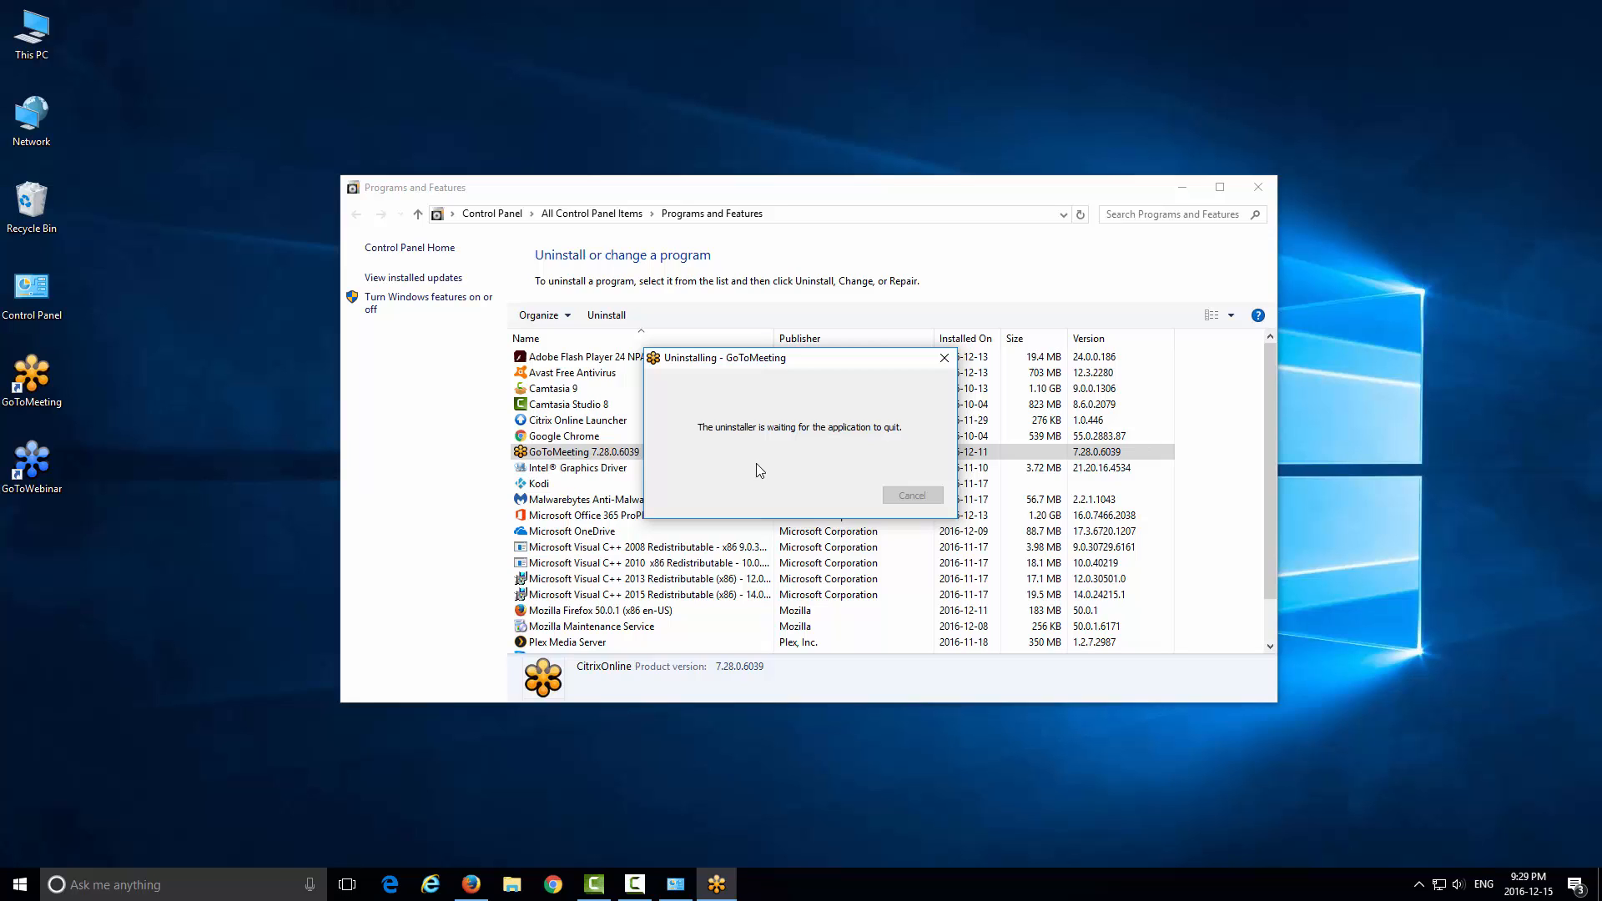
{"action": "mouse_move", "coordinate": [701, 814]}
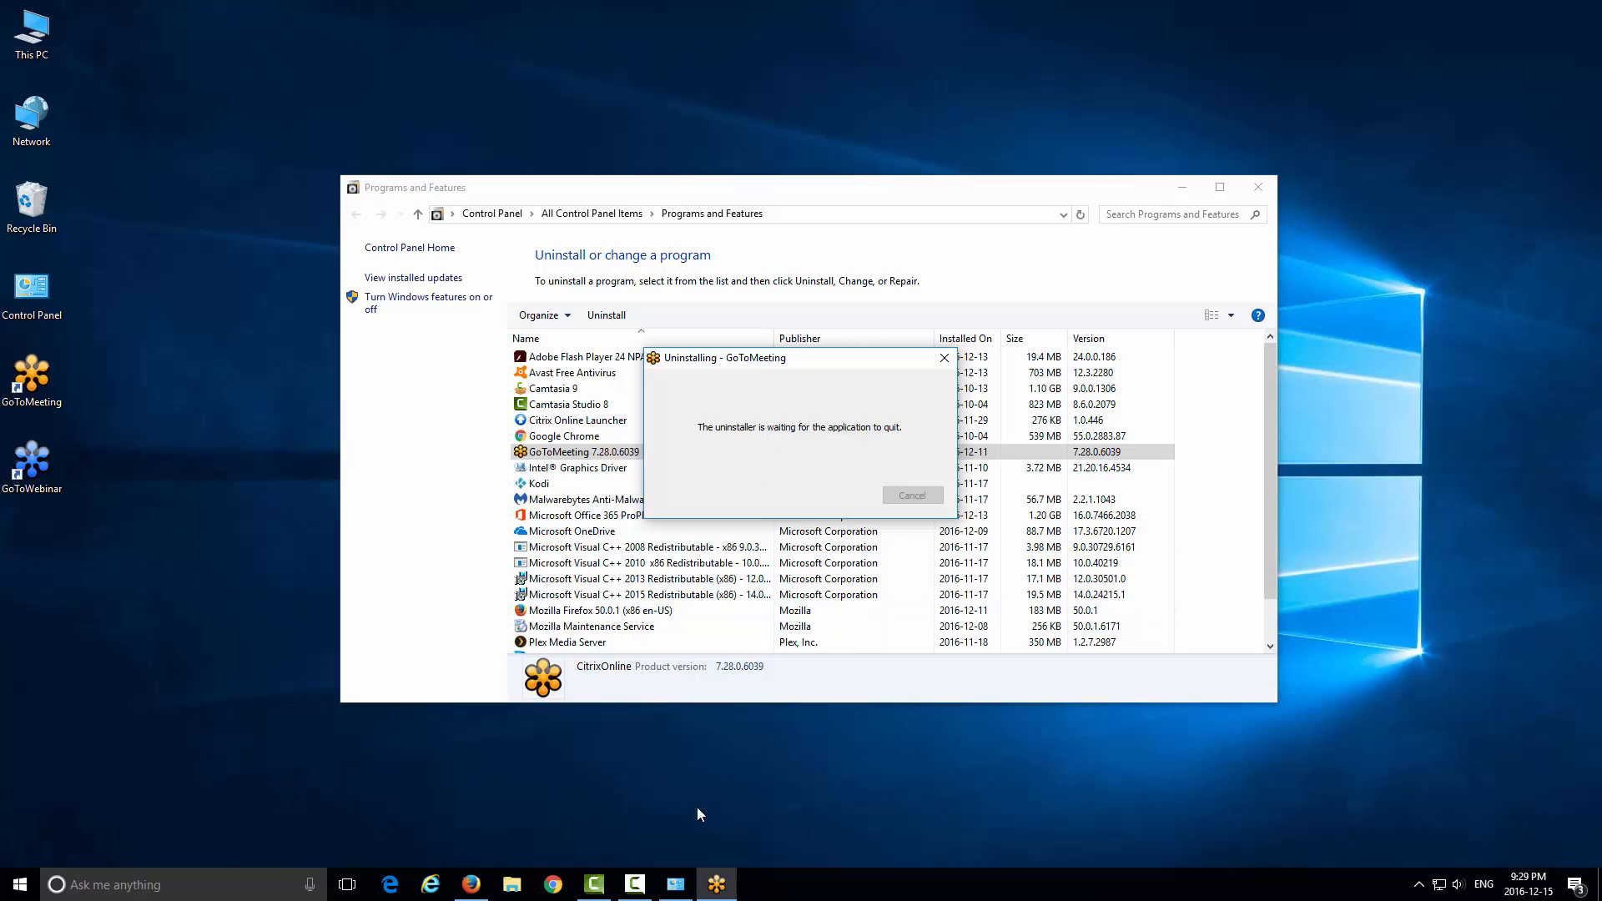
{"action": "mouse_move", "coordinate": [718, 884]}
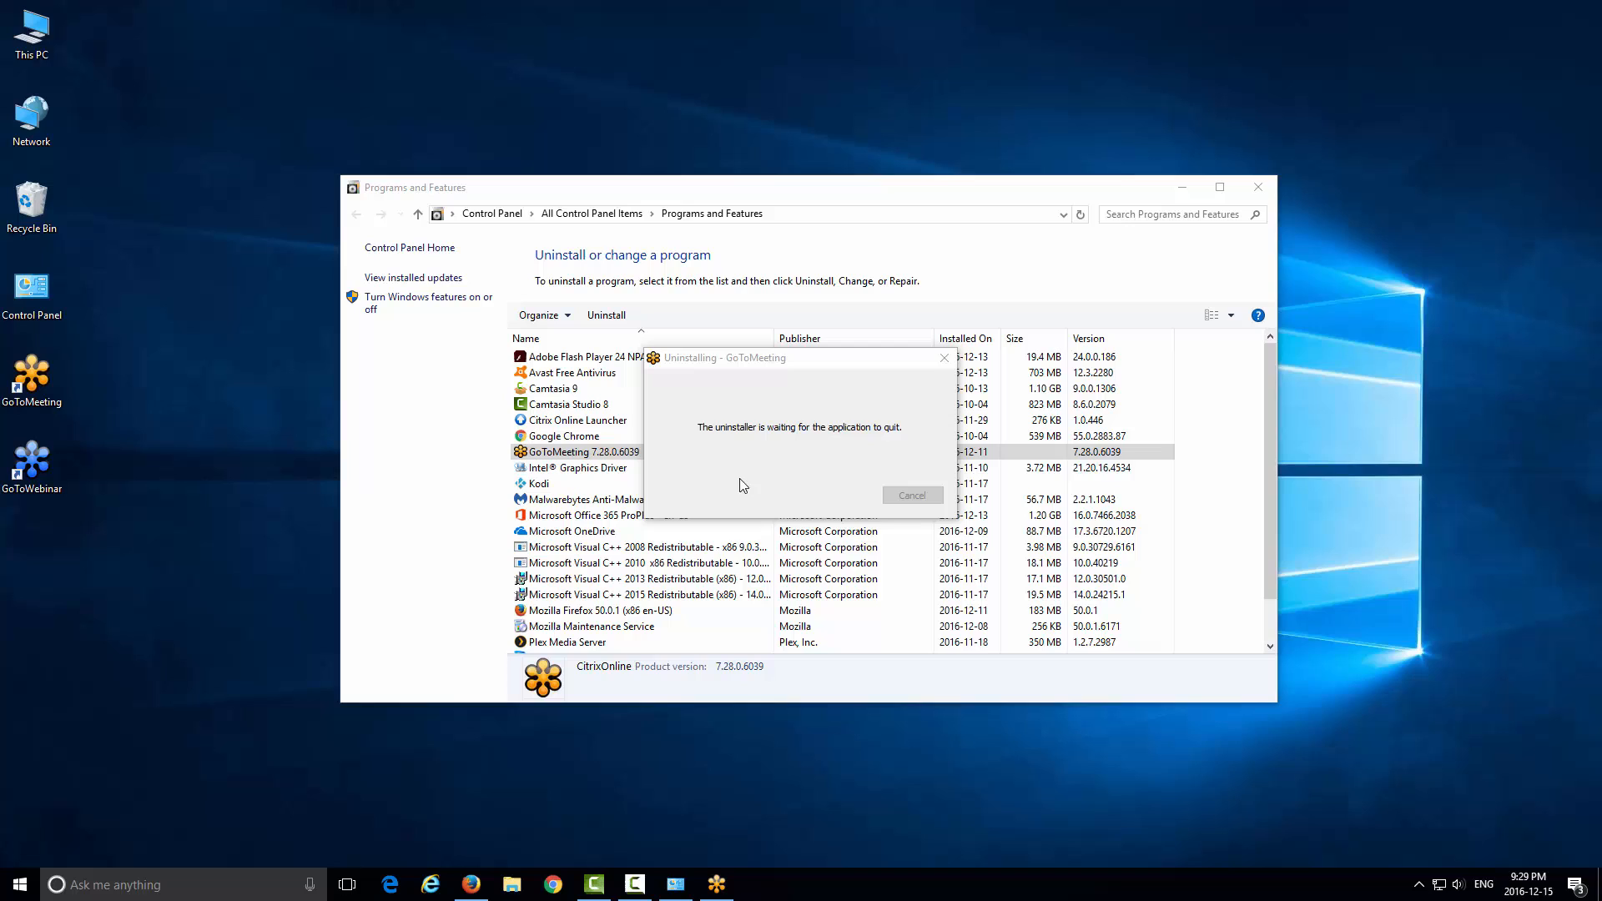
{"action": "mouse_move", "coordinate": [841, 465]}
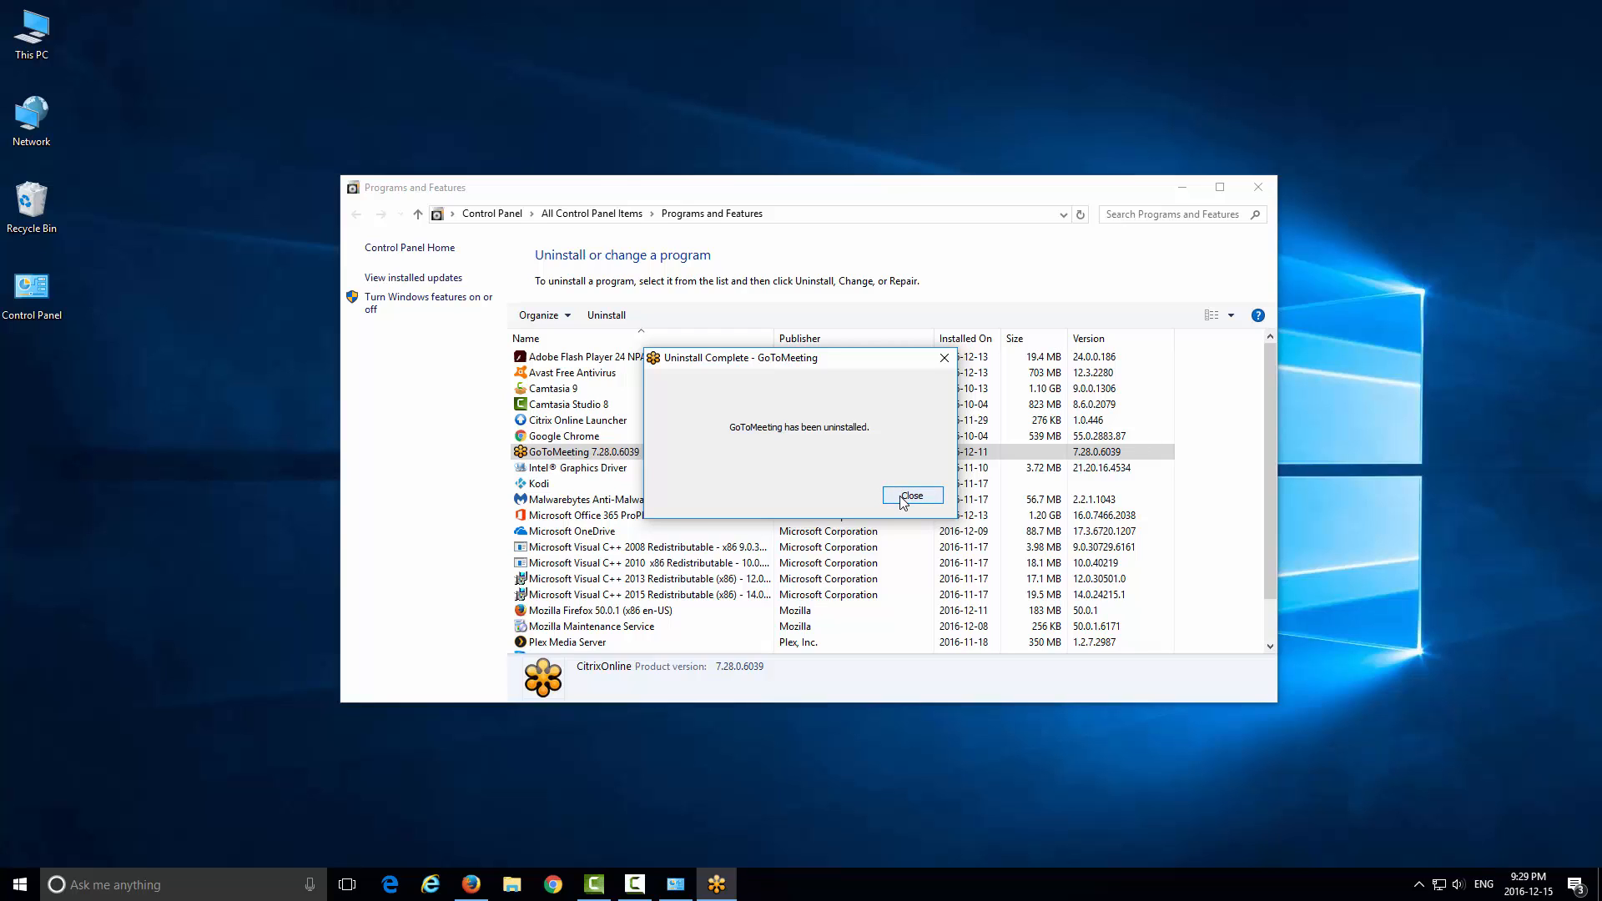
{"action": "left_click", "coordinate": [911, 494]}
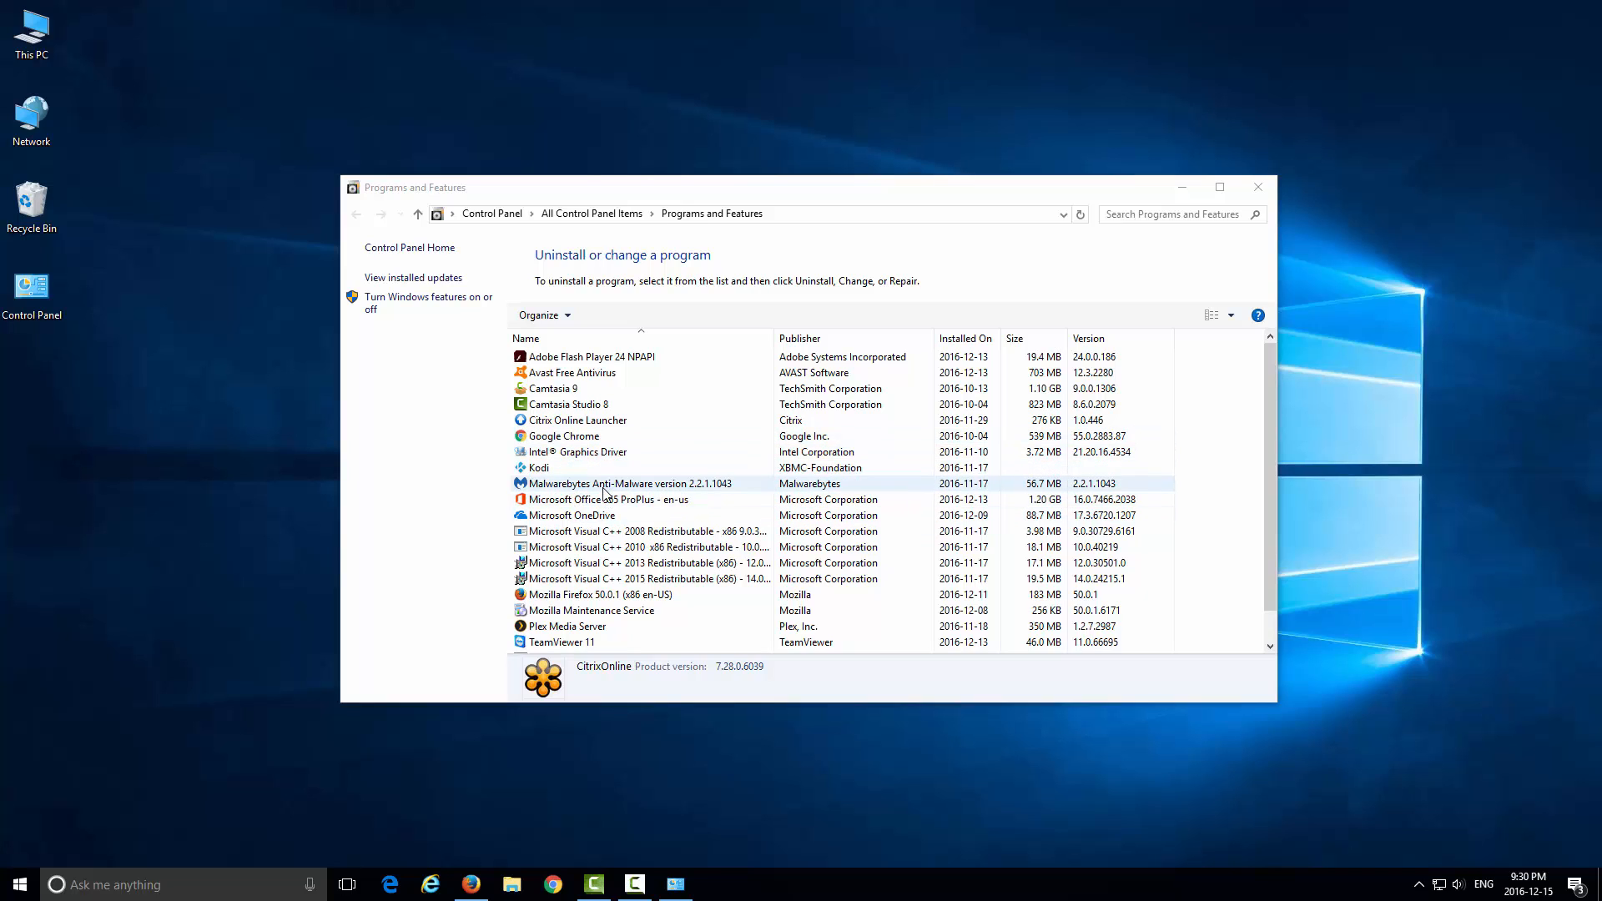
{"action": "left_click", "coordinate": [607, 499]}
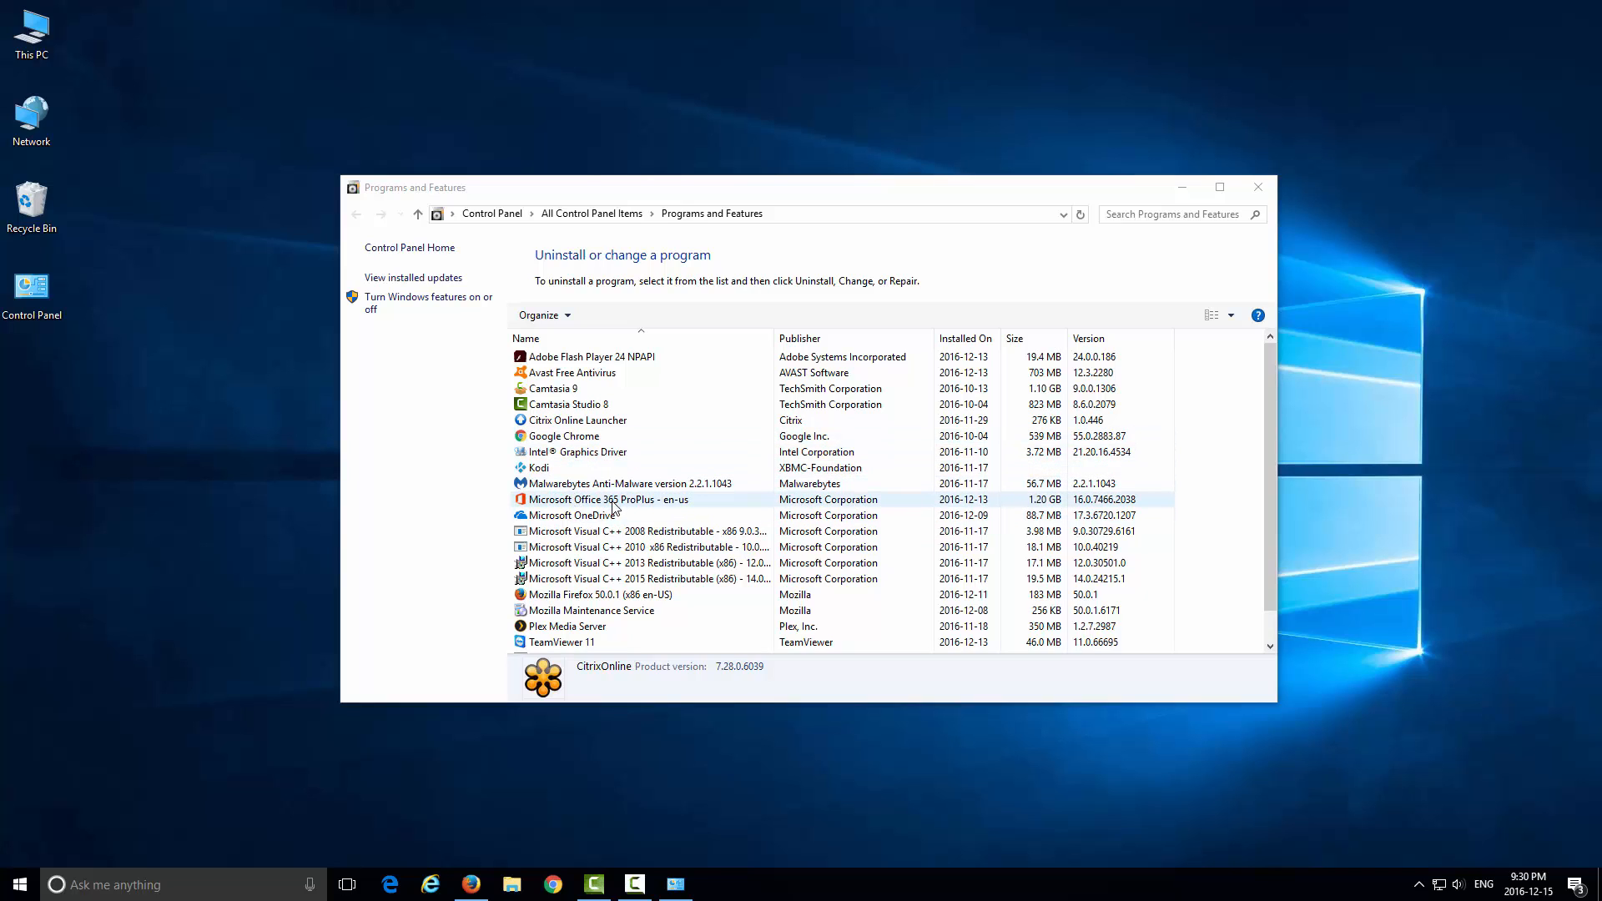